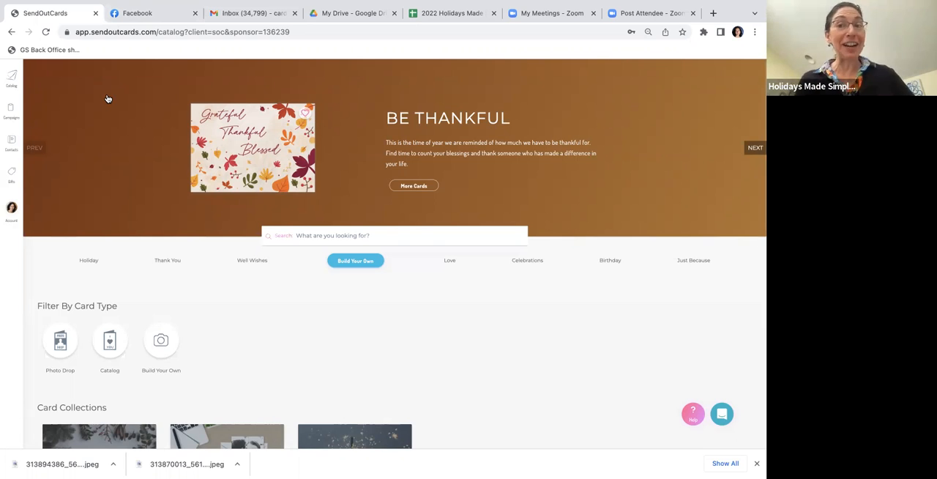
{"action": "mouse_move", "coordinate": [9, 124]}
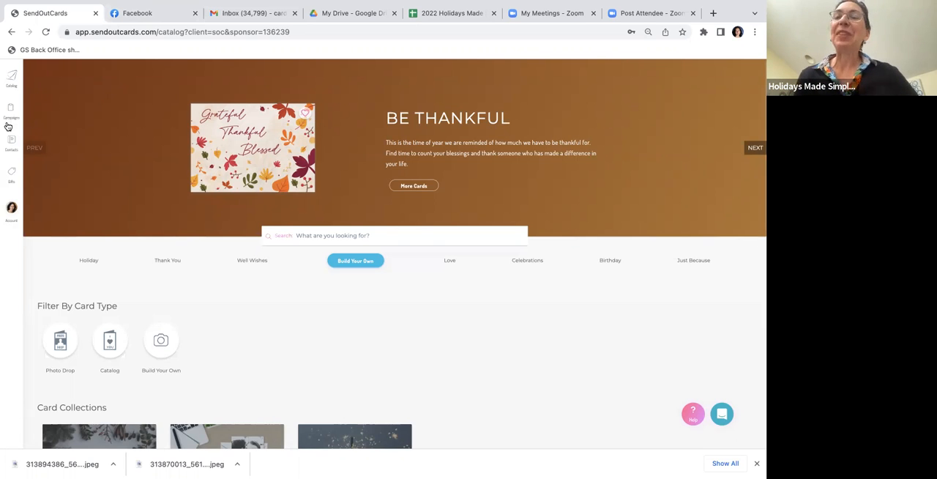
{"action": "mouse_move", "coordinate": [21, 139]}
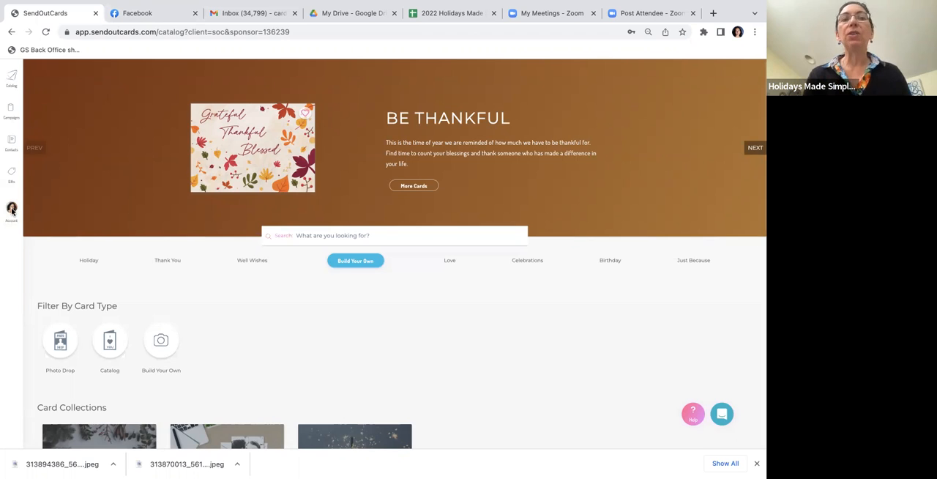
Go to the Resource Center from the account options menu
{"action": "left_click", "coordinate": [11, 208]}
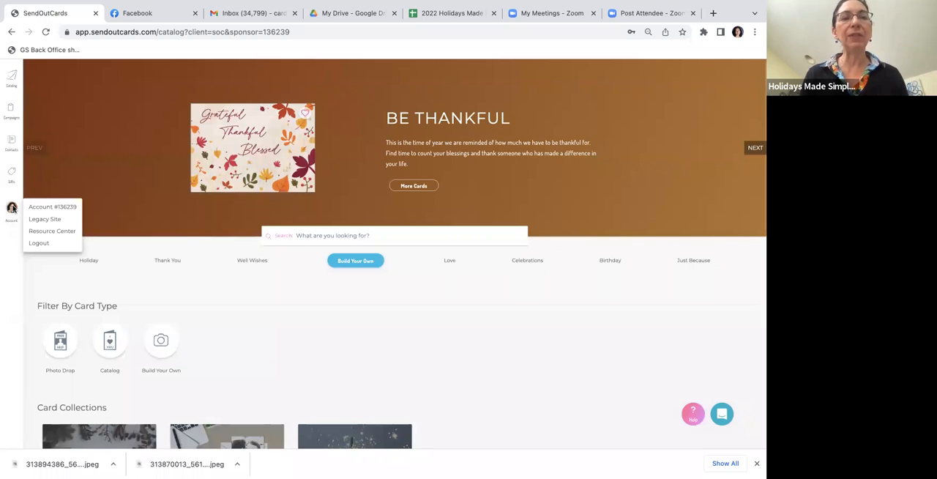
{"action": "mouse_move", "coordinate": [44, 220]}
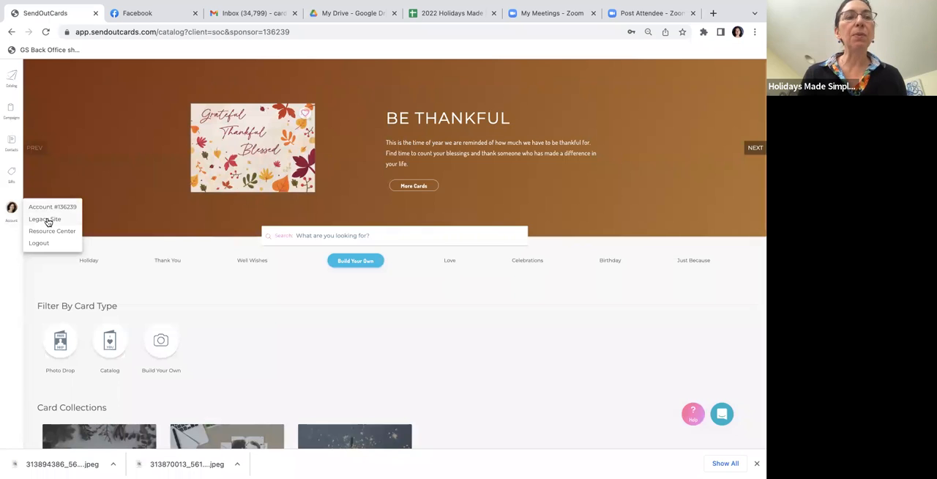
{"action": "left_click", "coordinate": [46, 220]}
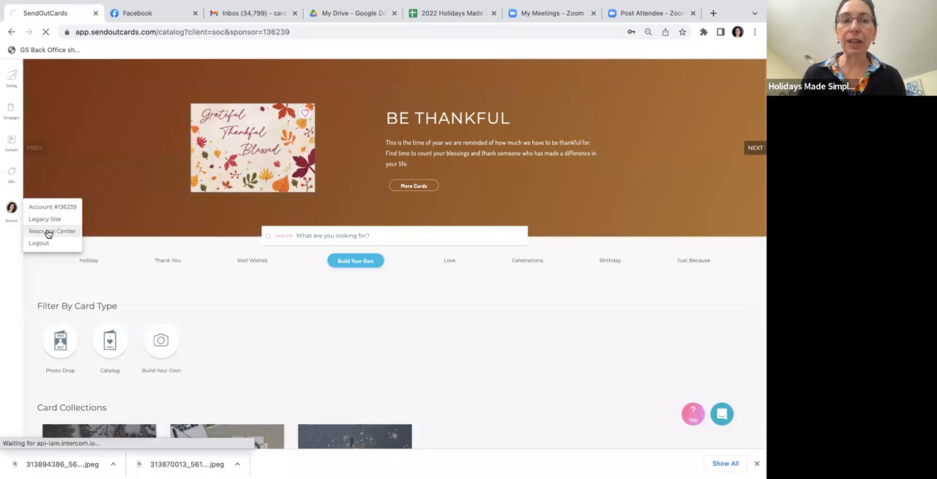
Scroll through the Resource Center's featured, product and tool resources, then return to the catalog
{"action": "left_click", "coordinate": [51, 231]}
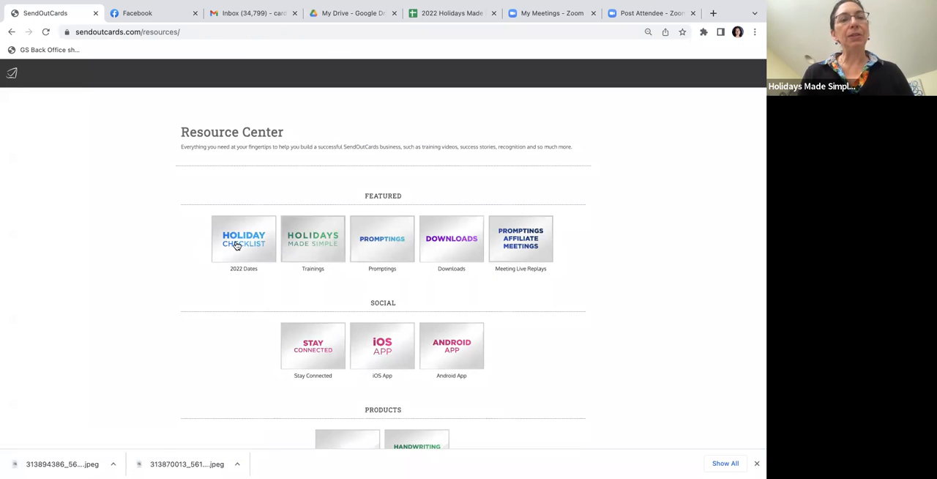
{"action": "scroll", "scroll_direction": "down", "scroll_amount": 3}
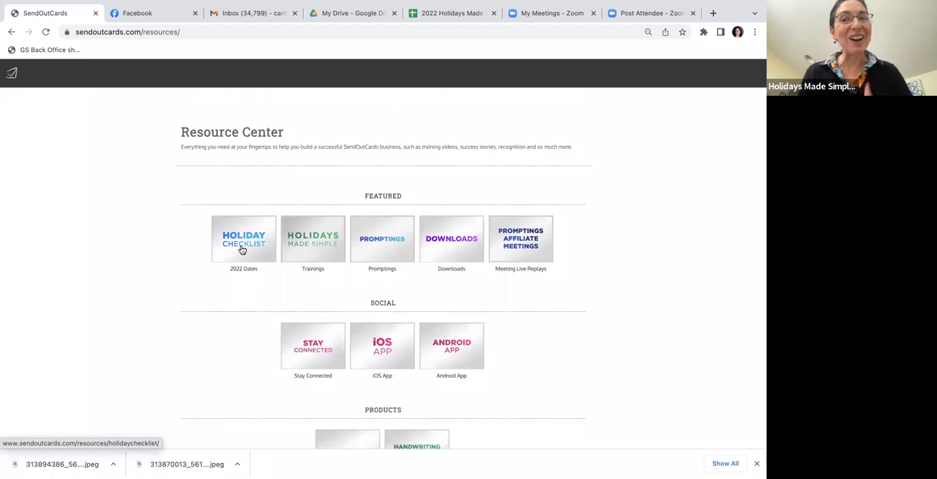
{"action": "mouse_move", "coordinate": [304, 248]}
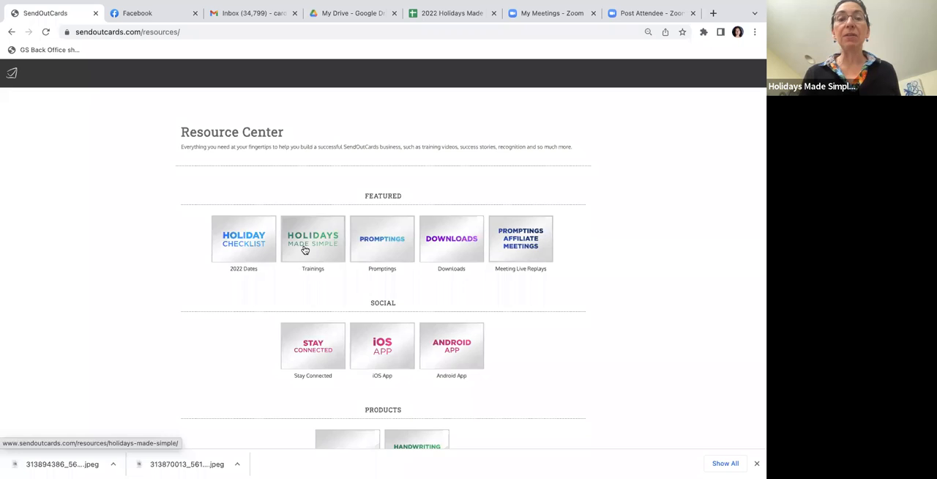
{"action": "scroll", "scroll_direction": "down", "scroll_amount": 3}
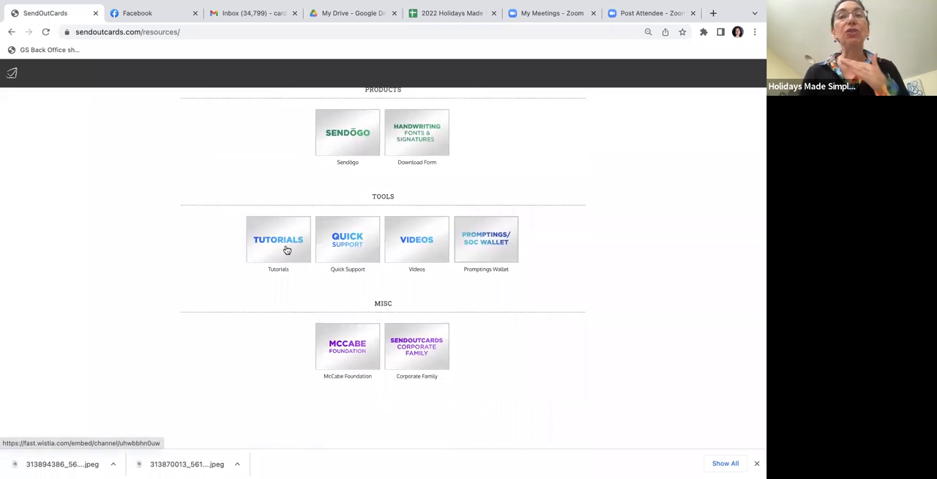
{"action": "mouse_move", "coordinate": [328, 252]}
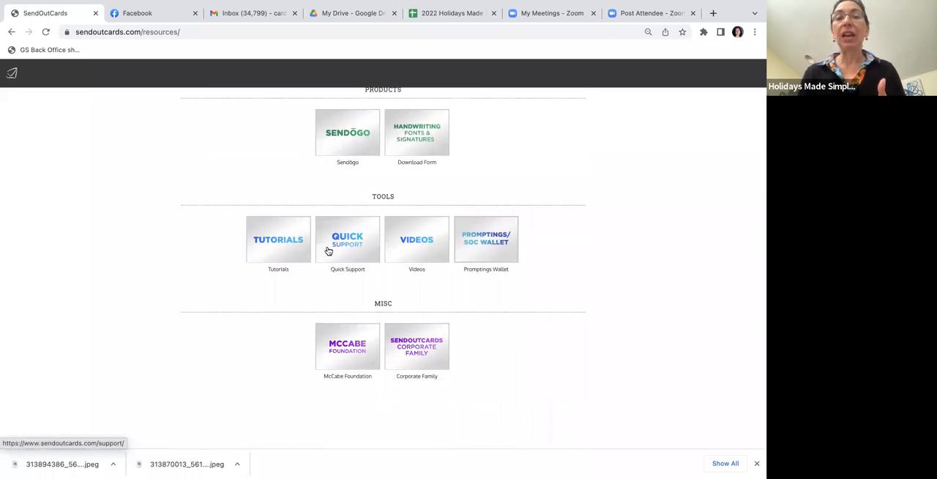
{"action": "scroll", "scroll_direction": "up", "scroll_amount": 3}
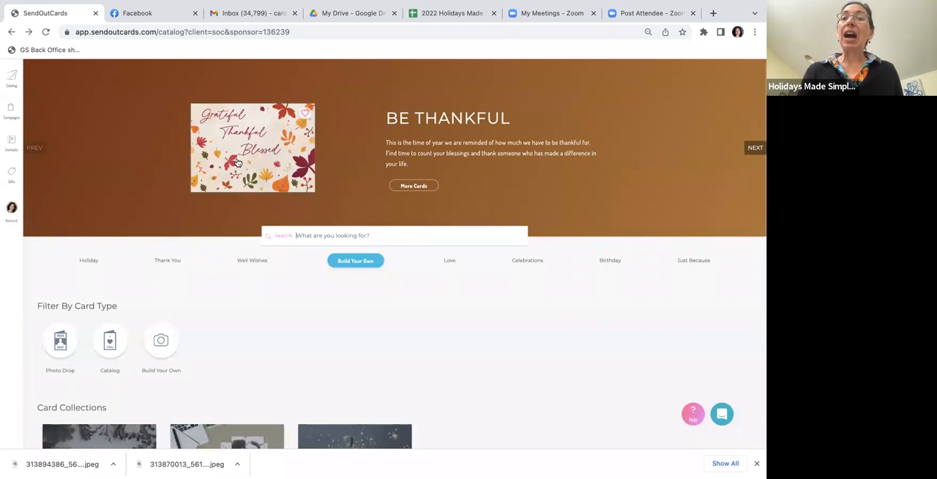
{"action": "mouse_move", "coordinate": [363, 189]}
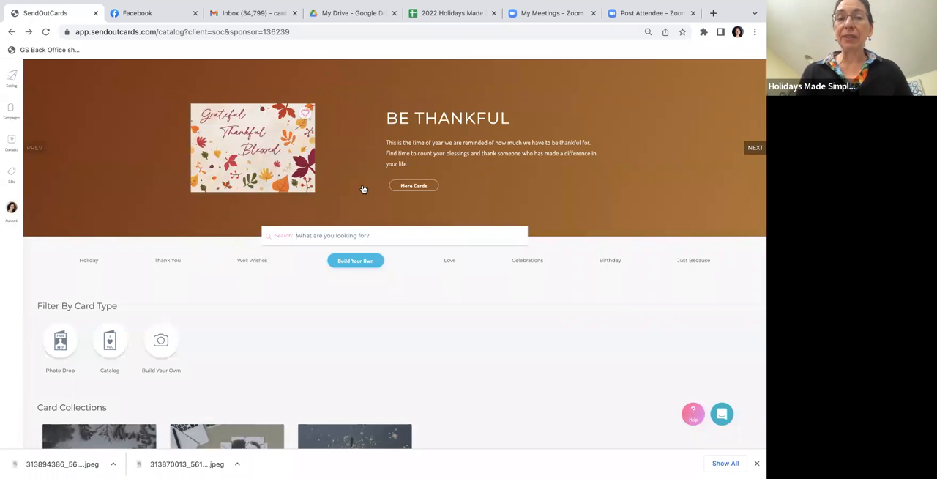
{"action": "mouse_move", "coordinate": [409, 189]}
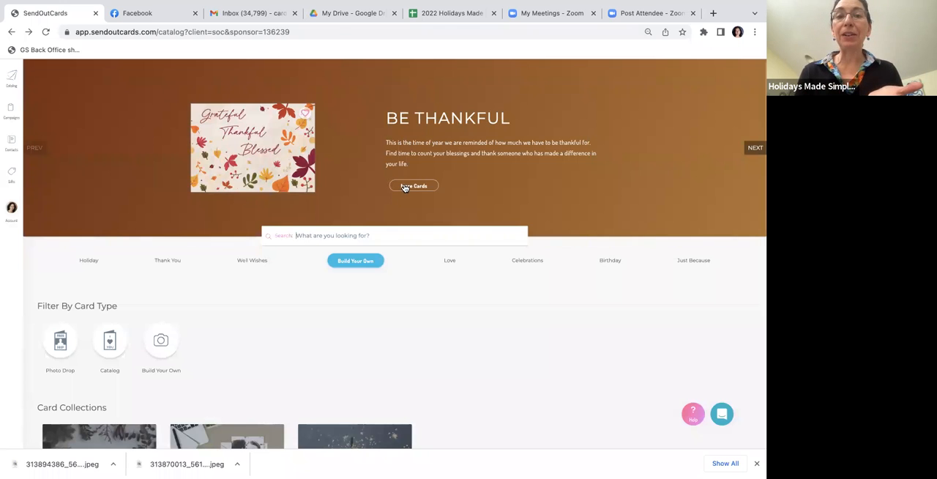
Show all cards in the Be Thankful Thanksgiving collection and scroll through them
{"action": "left_click", "coordinate": [413, 184]}
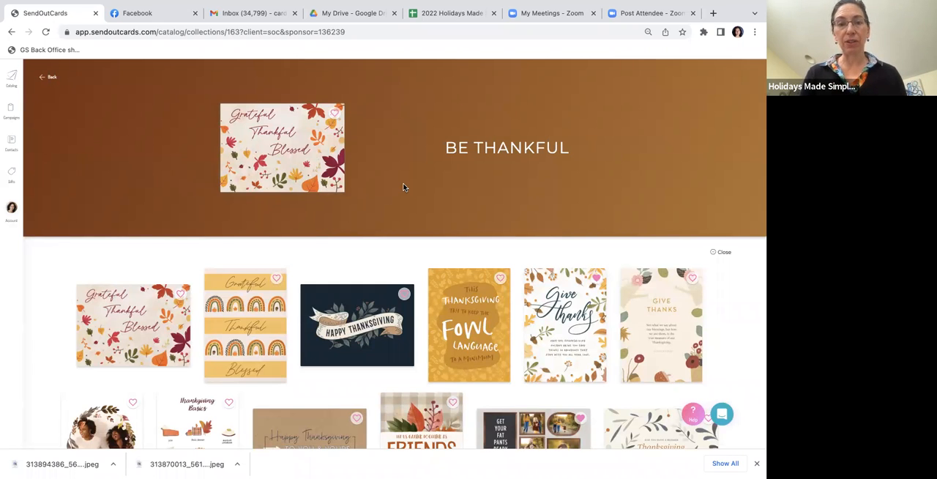
{"action": "scroll", "scroll_direction": "down", "scroll_amount": 3}
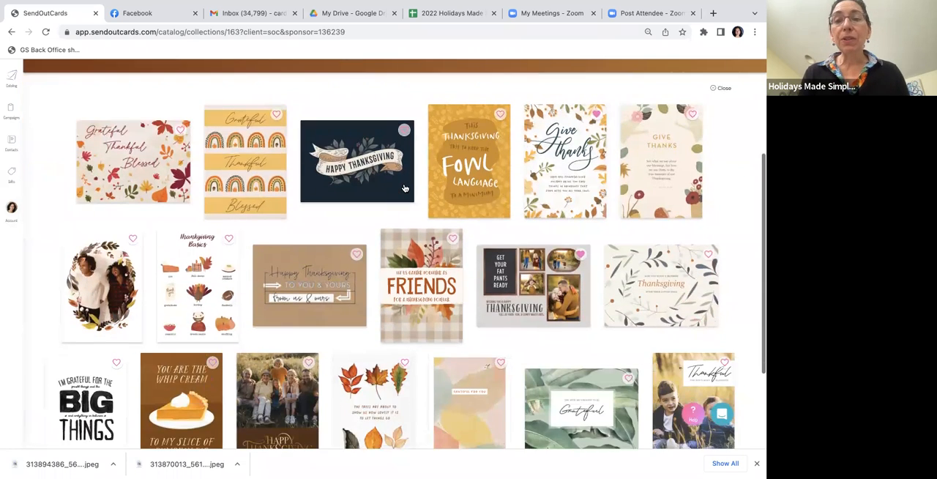
{"action": "scroll", "scroll_direction": "down", "scroll_amount": 3}
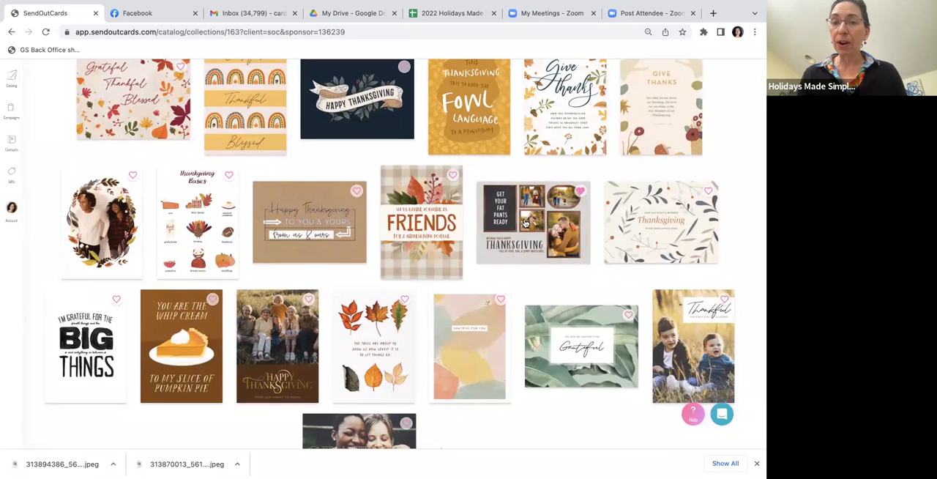
{"action": "mouse_move", "coordinate": [528, 222]}
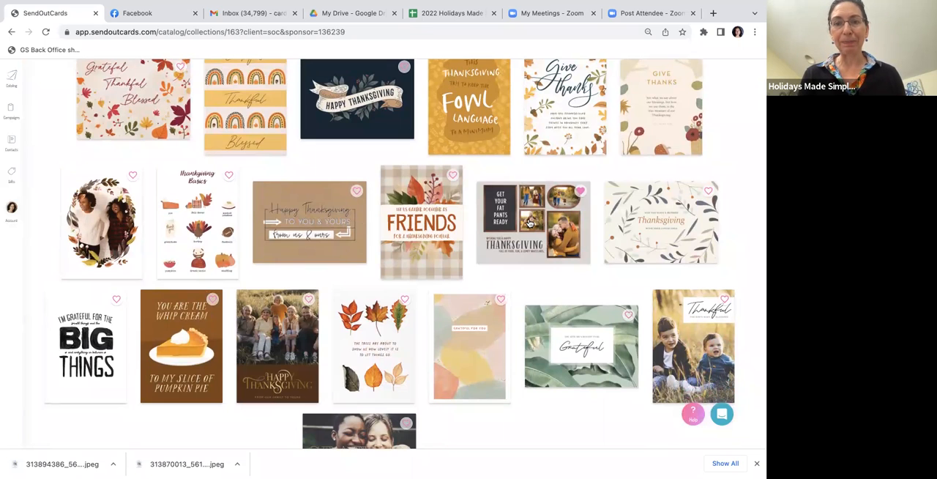
Customize the Family Thanksgiving card as a Flat Card on Pearl paper in the Current Editor
{"action": "left_click", "coordinate": [530, 222]}
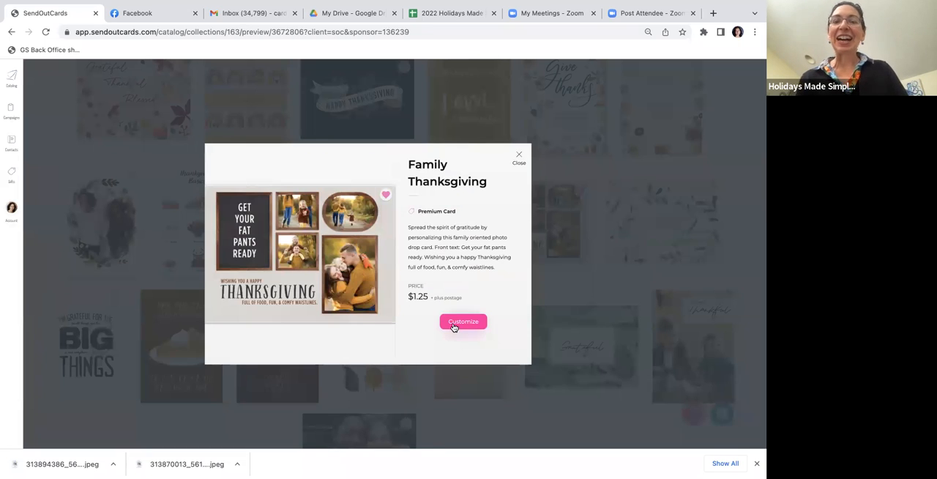
{"action": "left_click", "coordinate": [462, 322]}
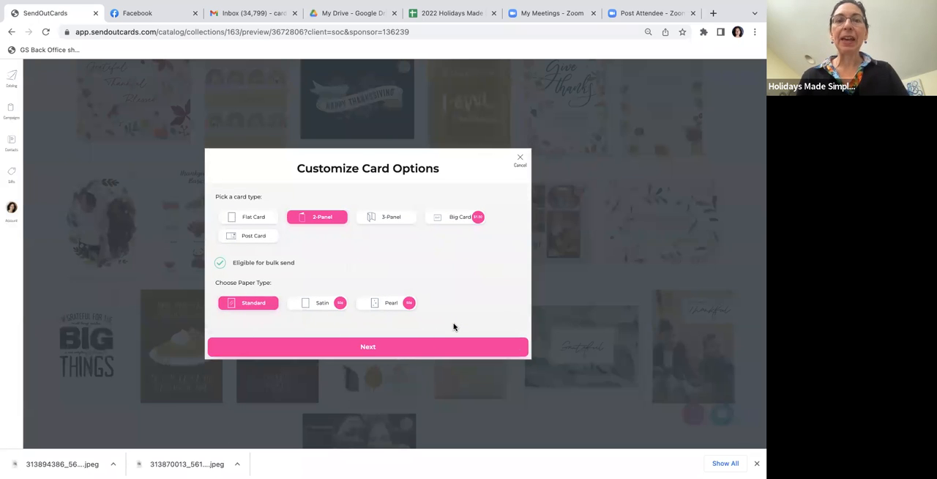
{"action": "mouse_move", "coordinate": [290, 234]}
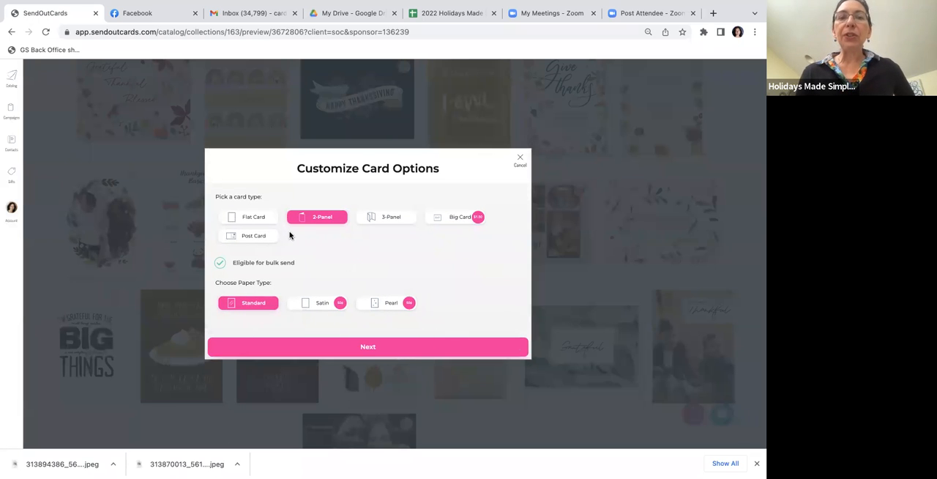
{"action": "left_click", "coordinate": [248, 217]}
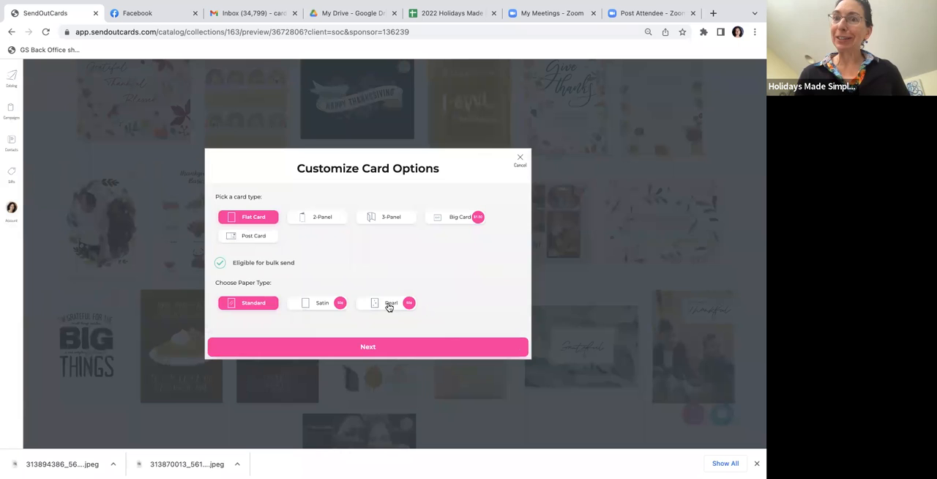
{"action": "left_click", "coordinate": [386, 301]}
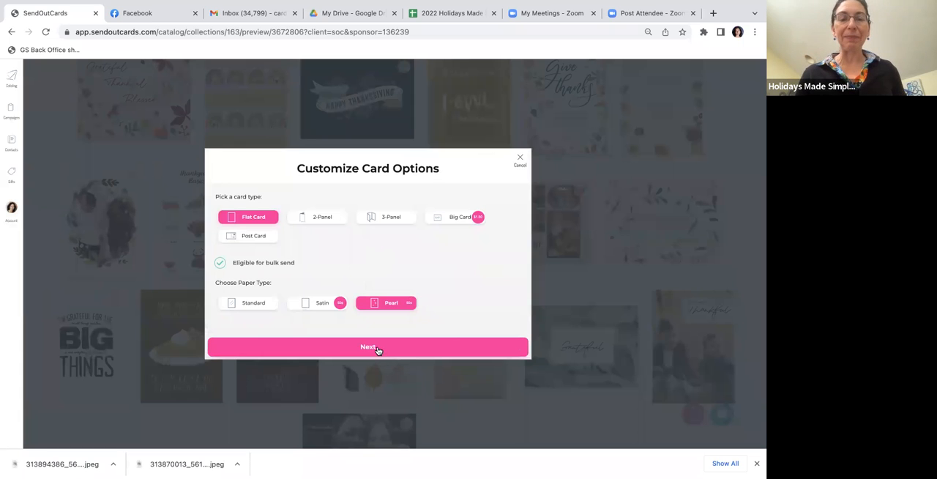
{"action": "left_click", "coordinate": [368, 346]}
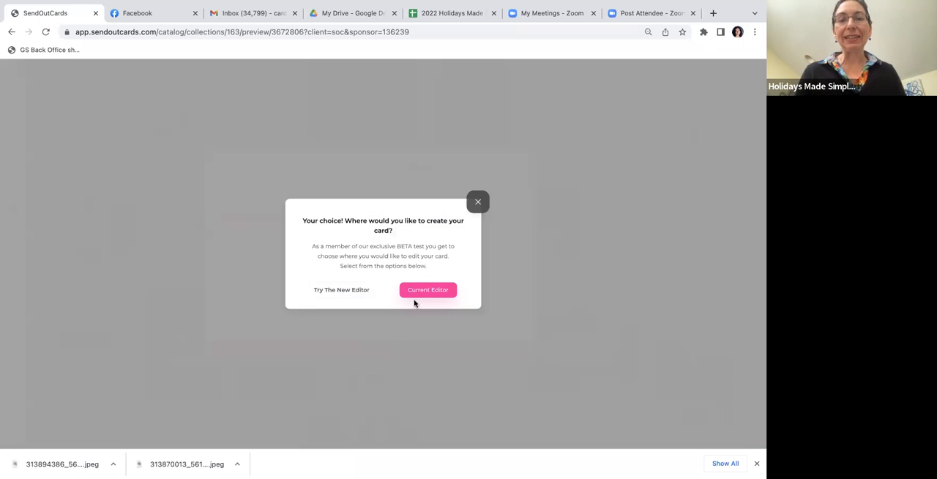
{"action": "left_click", "coordinate": [428, 289]}
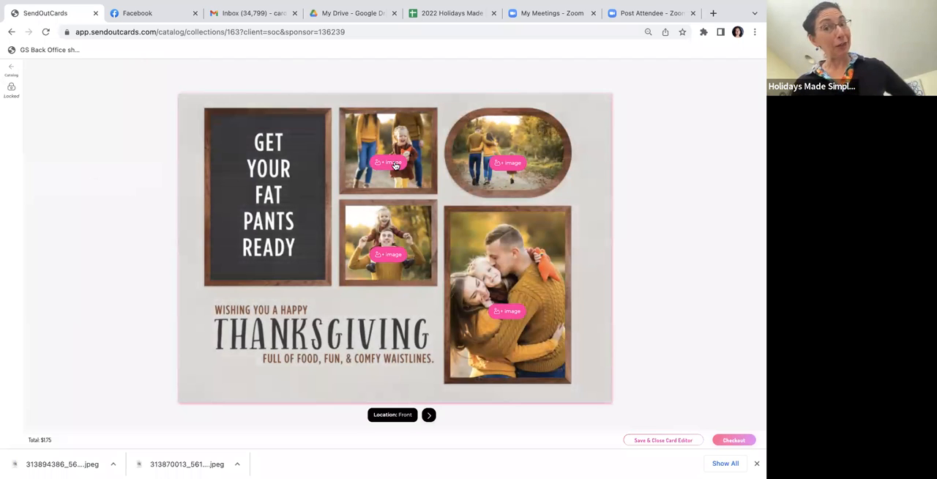
{"action": "mouse_move", "coordinate": [507, 167]}
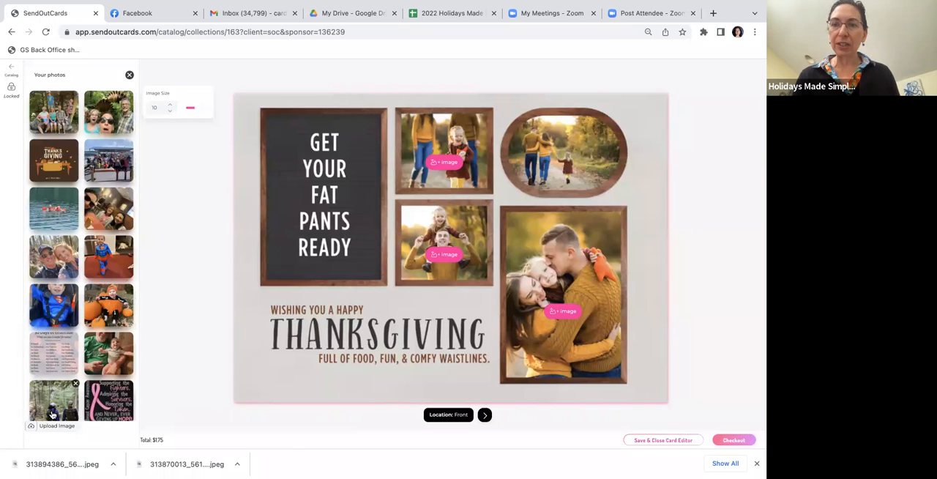
{"action": "mouse_move", "coordinate": [47, 430]}
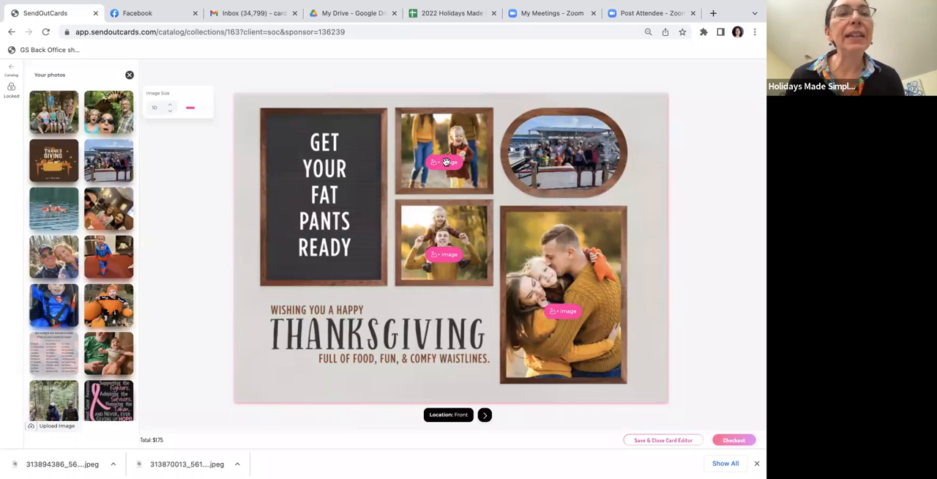
Place the family's own photos into the front frames and turn to the card back
{"action": "left_click", "coordinate": [443, 161]}
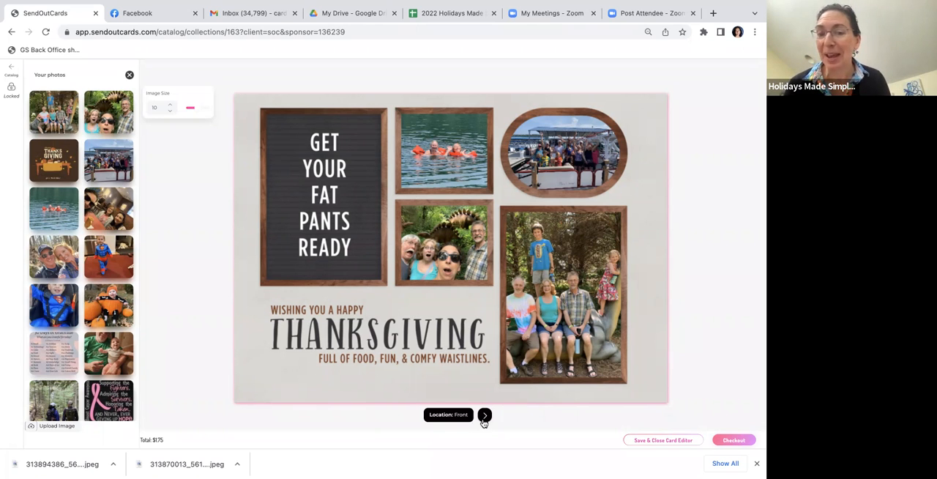
{"action": "left_click", "coordinate": [484, 415]}
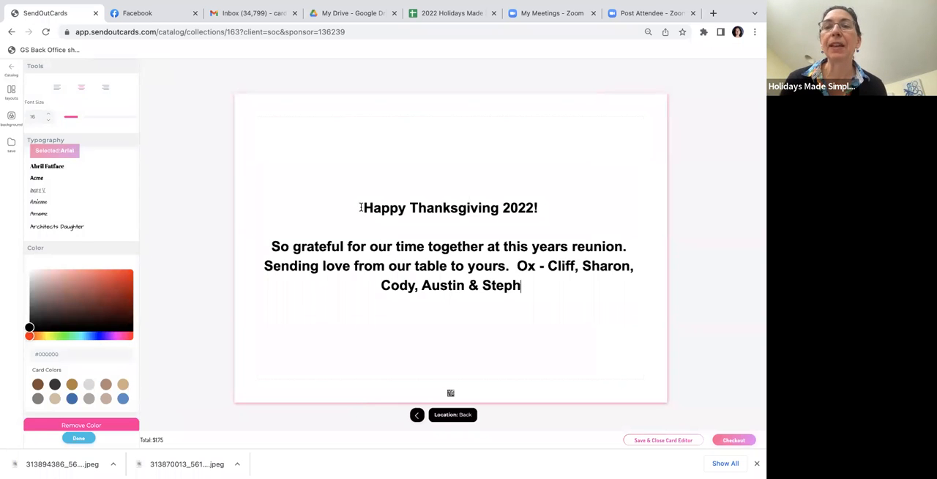
Select the whole greeting message and set it in the Crete Round font
{"action": "left_click_drag", "start_coordinate": [363, 208], "coordinate": [524, 287]}
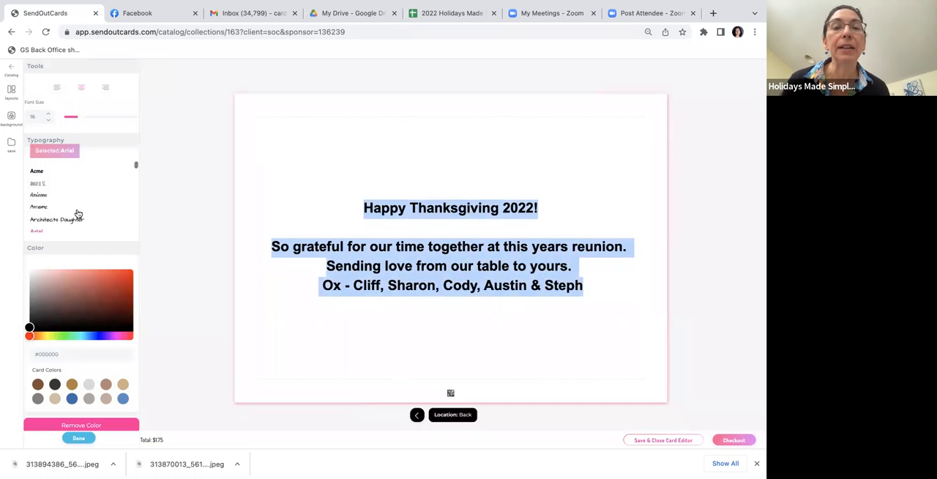
{"action": "scroll", "scroll_direction": "down", "scroll_amount": 3}
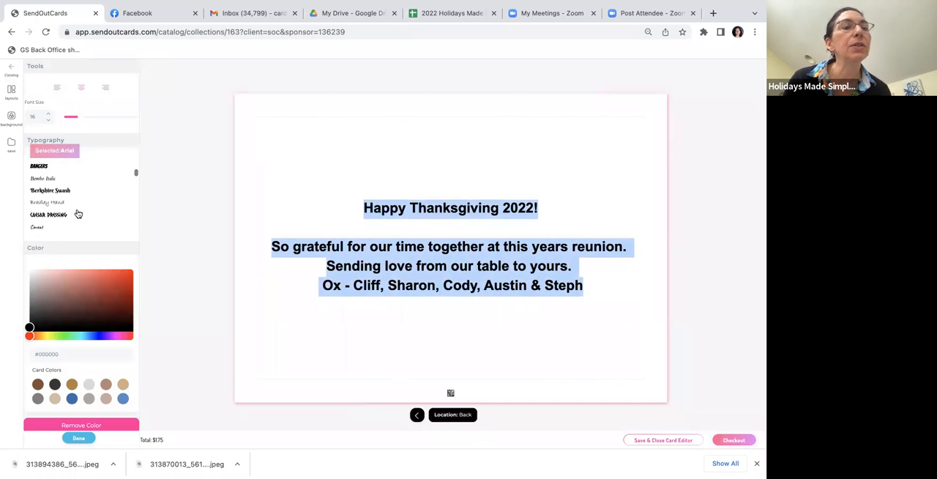
{"action": "scroll", "scroll_direction": "down", "scroll_amount": 3}
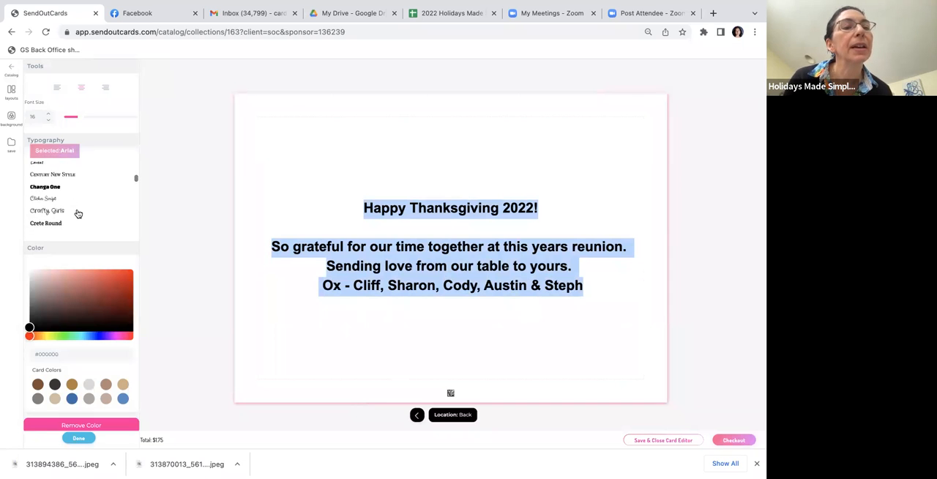
{"action": "left_click", "coordinate": [46, 213]}
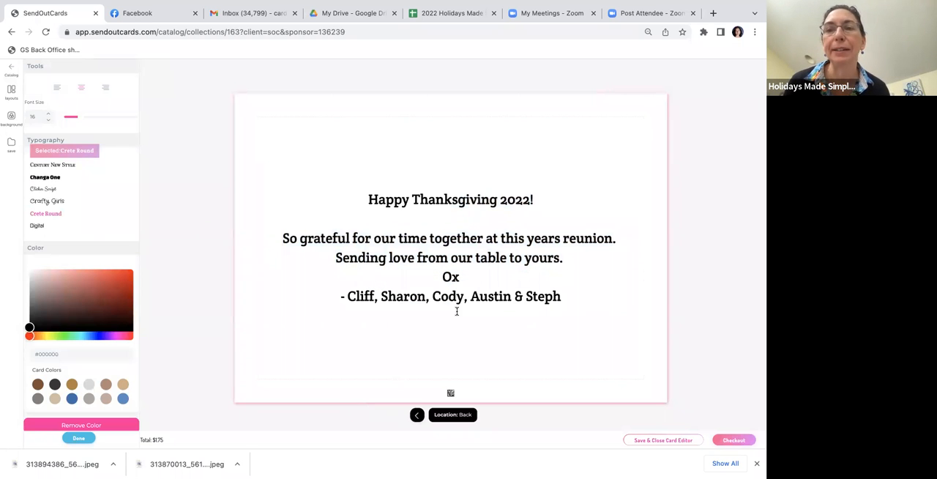
Give the line of family names a handwritten font
{"action": "triple_click", "coordinate": [451, 295]}
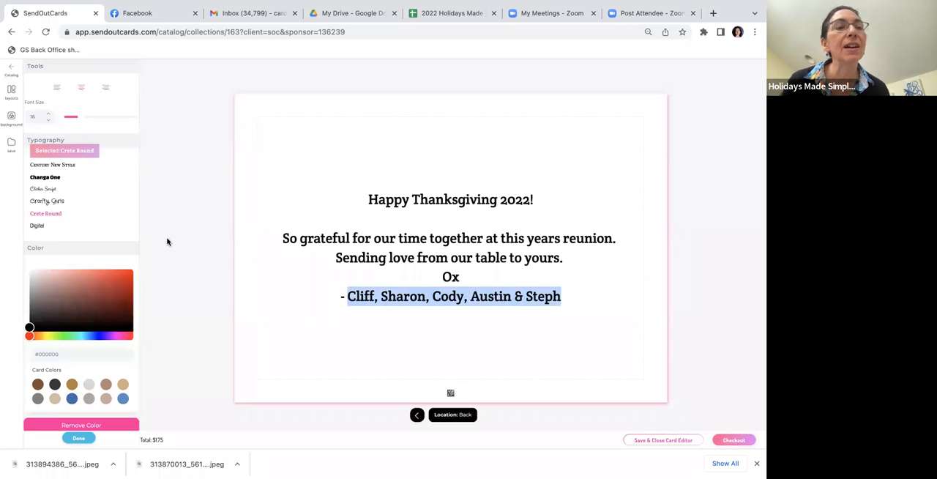
{"action": "scroll", "scroll_direction": "down", "scroll_amount": 3}
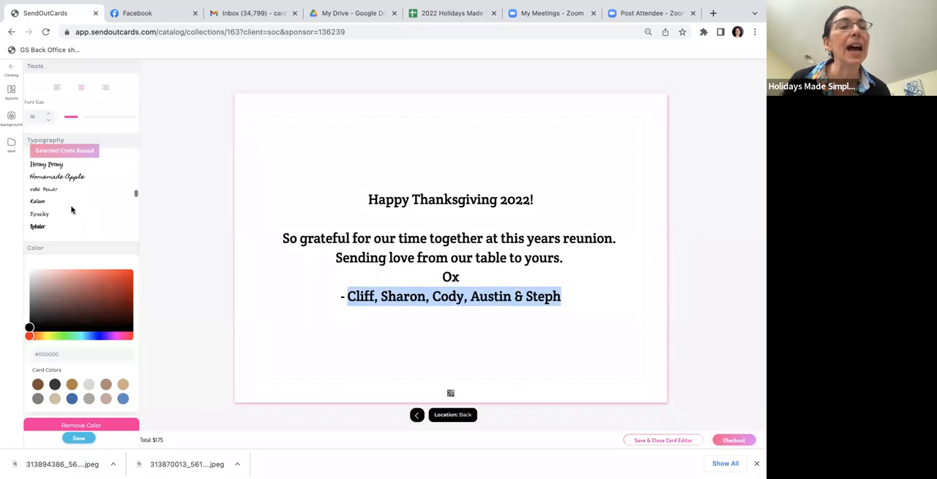
{"action": "scroll", "scroll_direction": "down", "scroll_amount": 3}
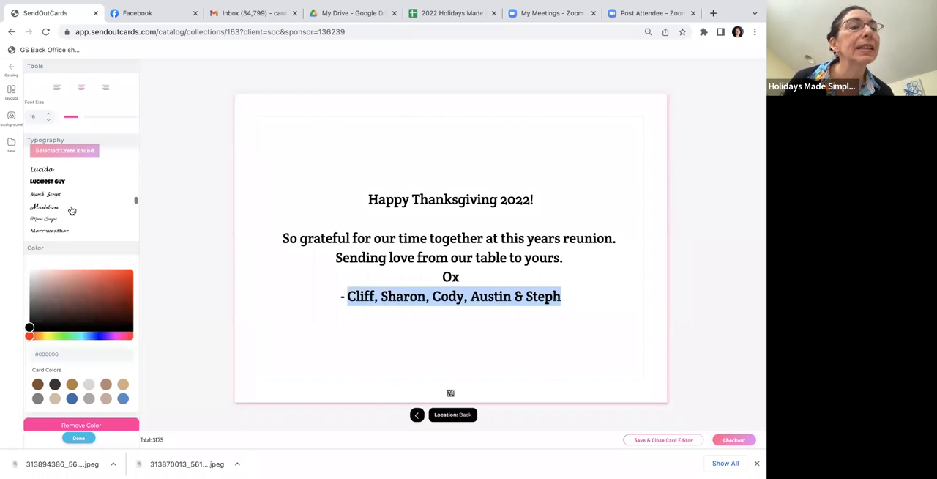
{"action": "scroll", "scroll_direction": "down", "scroll_amount": 3}
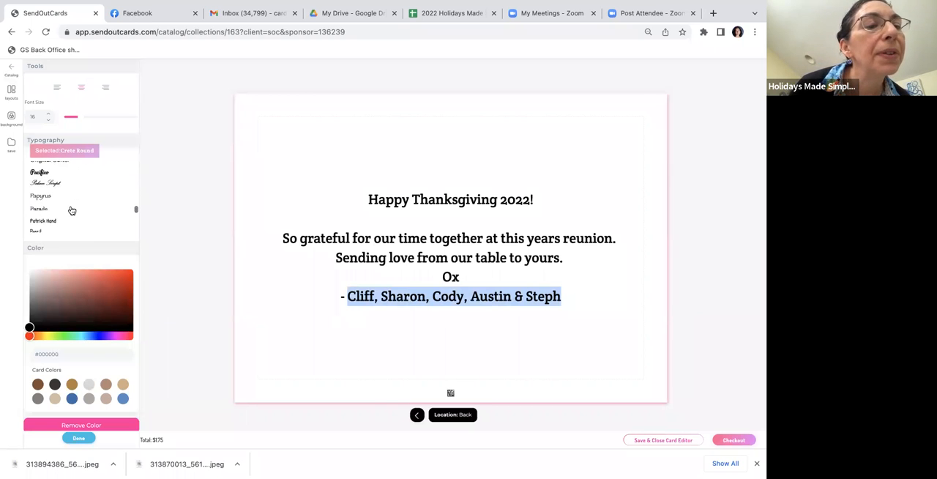
{"action": "left_click", "coordinate": [42, 220]}
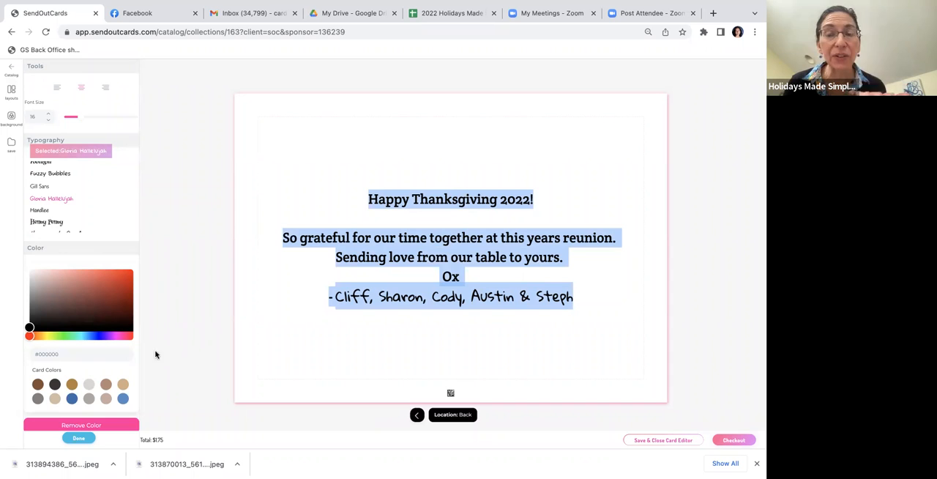
{"action": "mouse_move", "coordinate": [94, 369]}
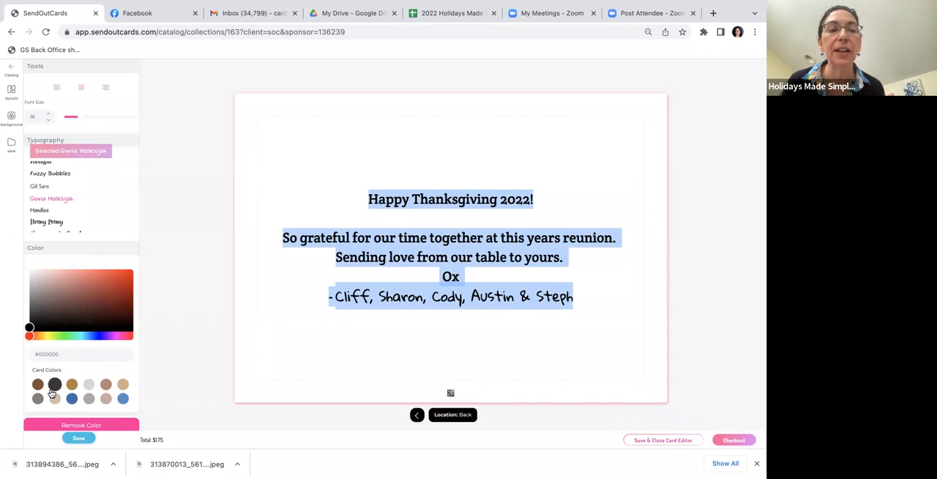
{"action": "mouse_move", "coordinate": [74, 298]}
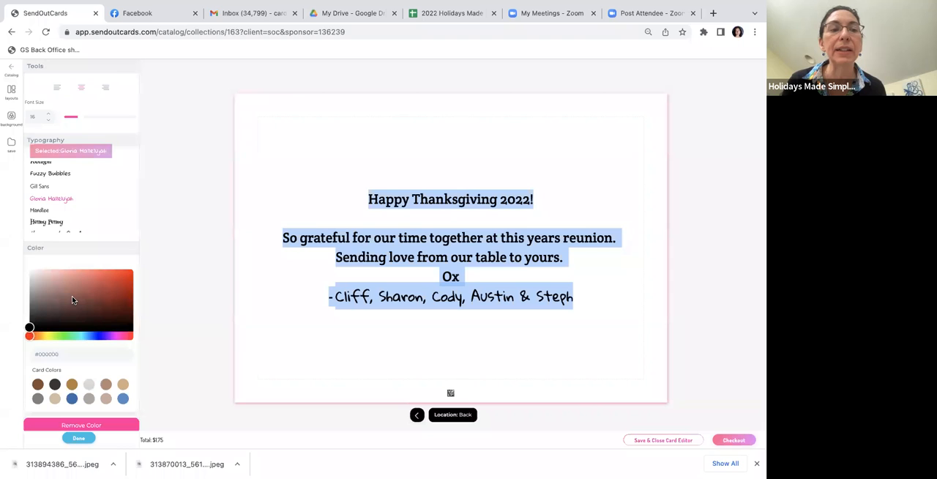
Darken the greeting text with a preset card colour and bring up the background options
{"action": "left_click", "coordinate": [54, 383]}
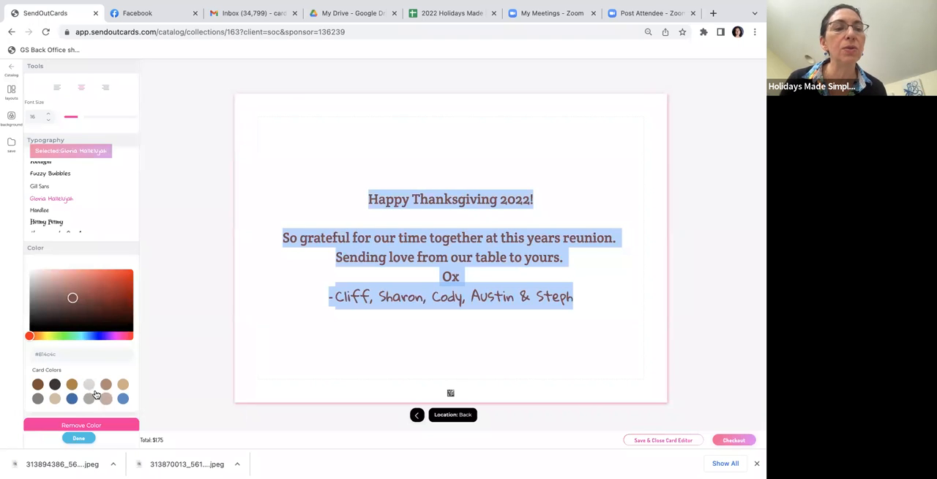
{"action": "left_click", "coordinate": [52, 384]}
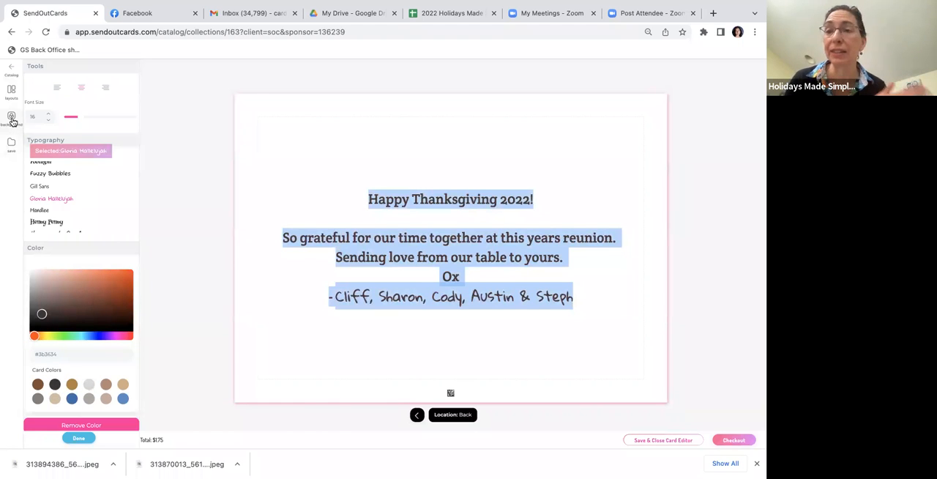
{"action": "left_click", "coordinate": [12, 117]}
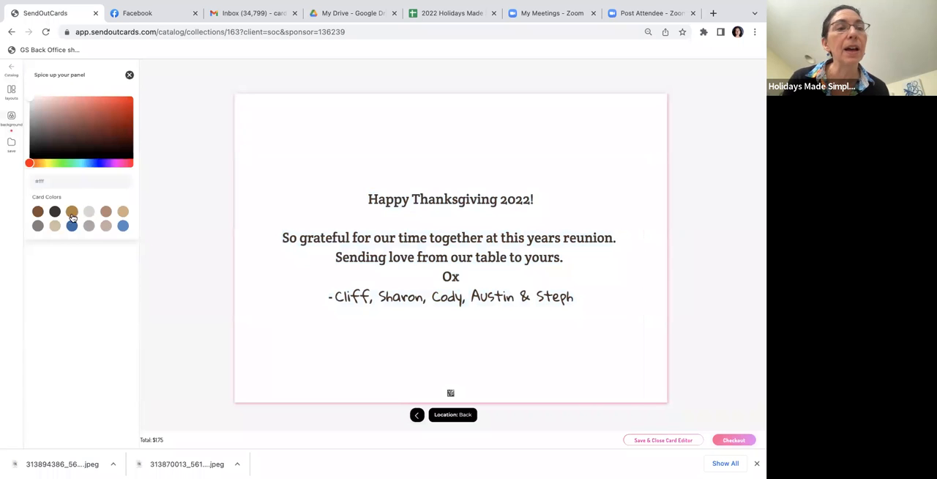
Fill the card back with the tan Card Colors swatch, previewing the front and returning to the back
{"action": "left_click", "coordinate": [55, 225]}
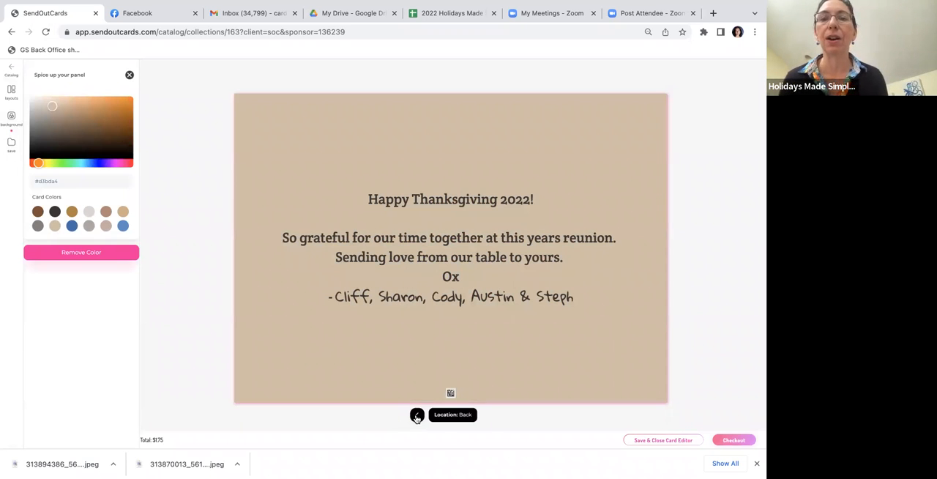
{"action": "left_click", "coordinate": [416, 416]}
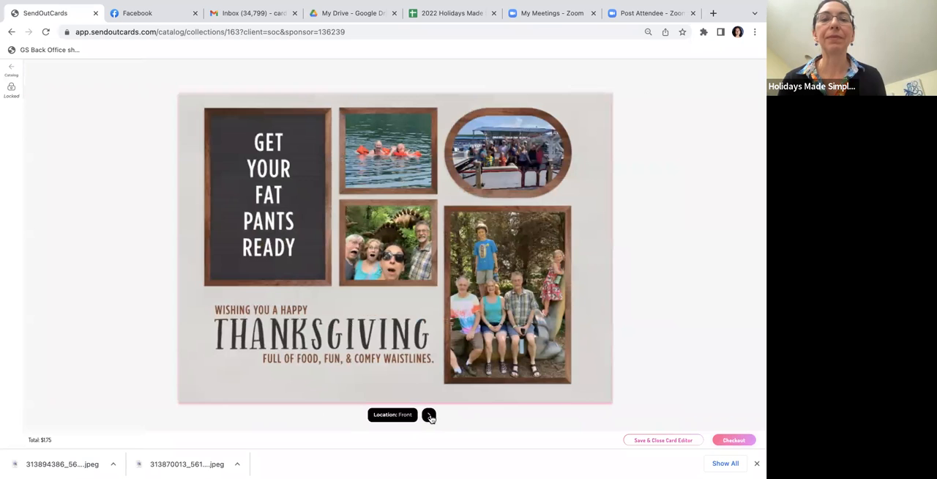
{"action": "left_click", "coordinate": [429, 416]}
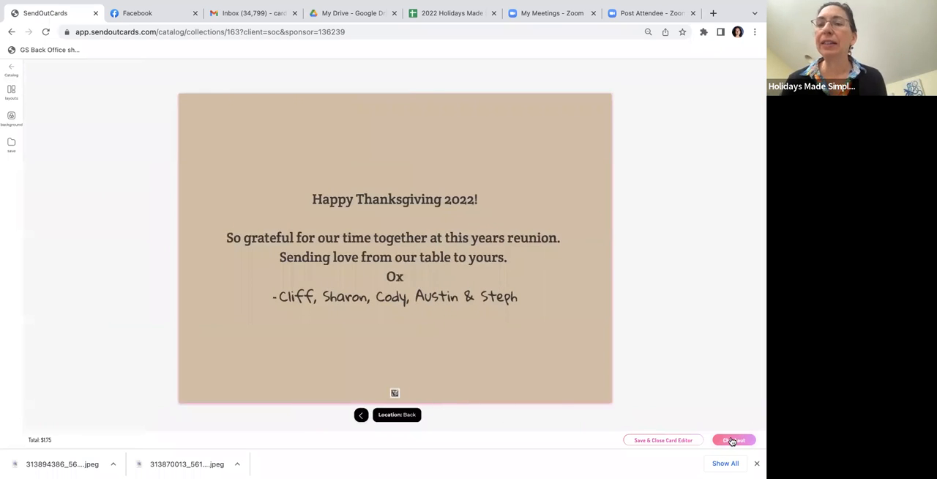
Take the finished card to checkout and open the Edit Send Delay settings under Schedule
{"action": "left_click", "coordinate": [732, 439]}
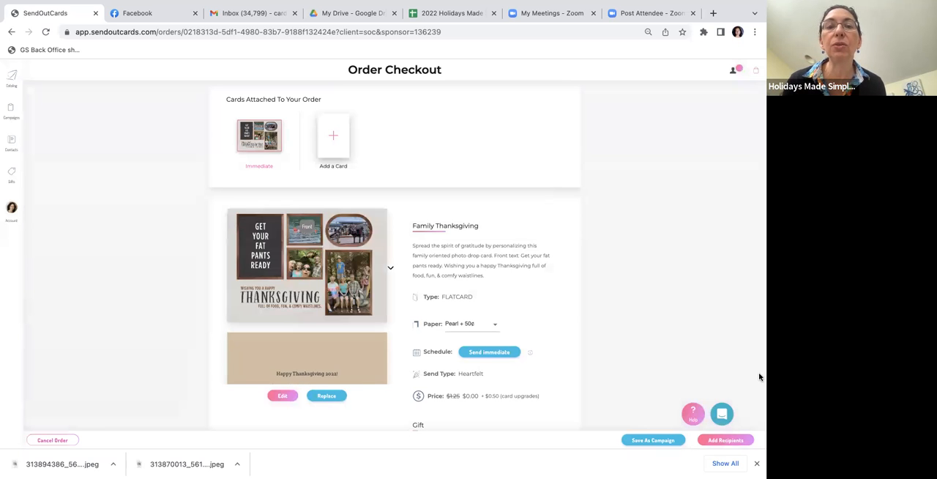
{"action": "scroll", "scroll_direction": "down", "scroll_amount": 3}
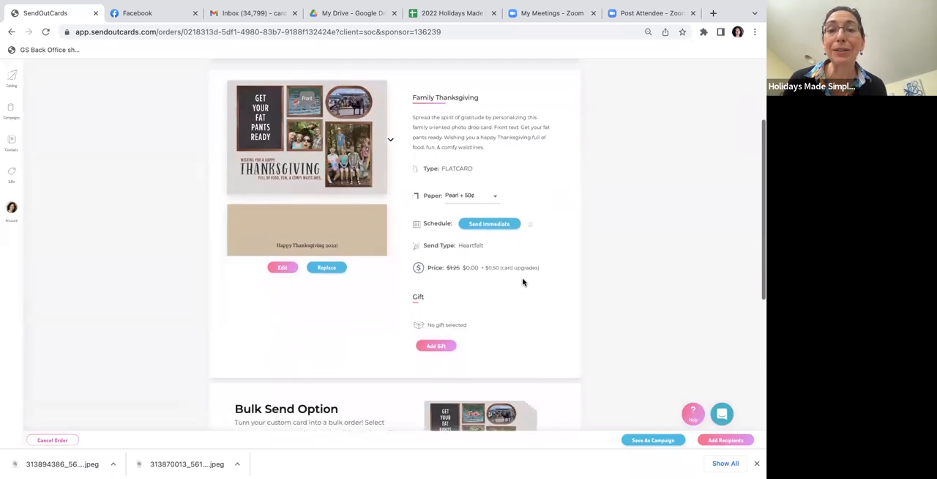
{"action": "scroll", "scroll_direction": "down", "scroll_amount": 3}
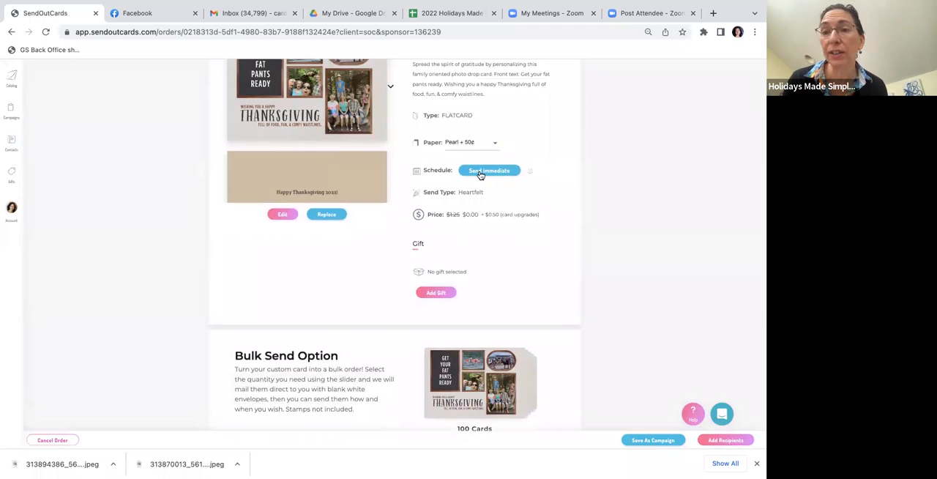
{"action": "left_click", "coordinate": [489, 170]}
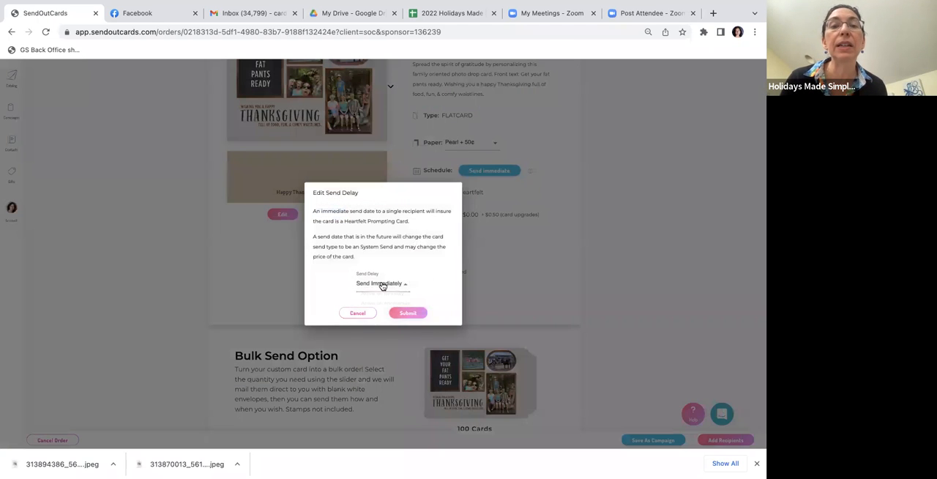
Schedule the card to Send on Specific Date: November 14th, 2022
{"action": "left_click", "coordinate": [384, 284]}
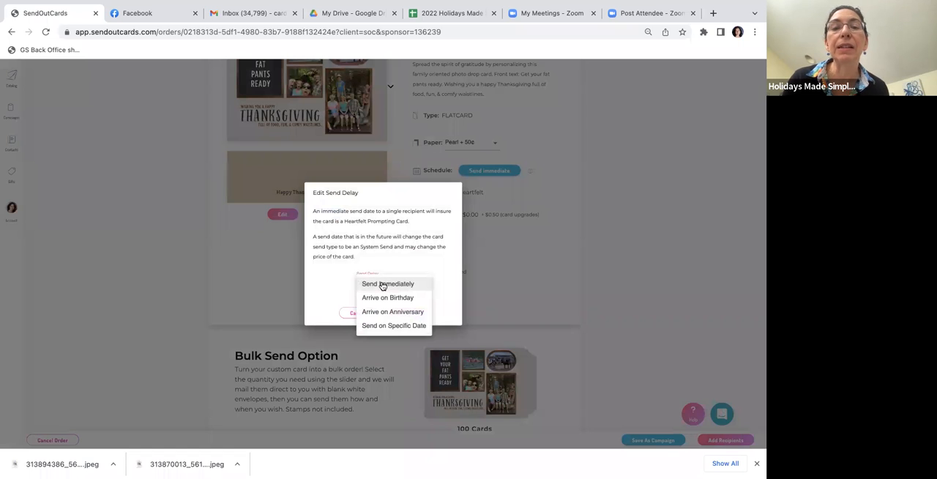
{"action": "mouse_move", "coordinate": [382, 328]}
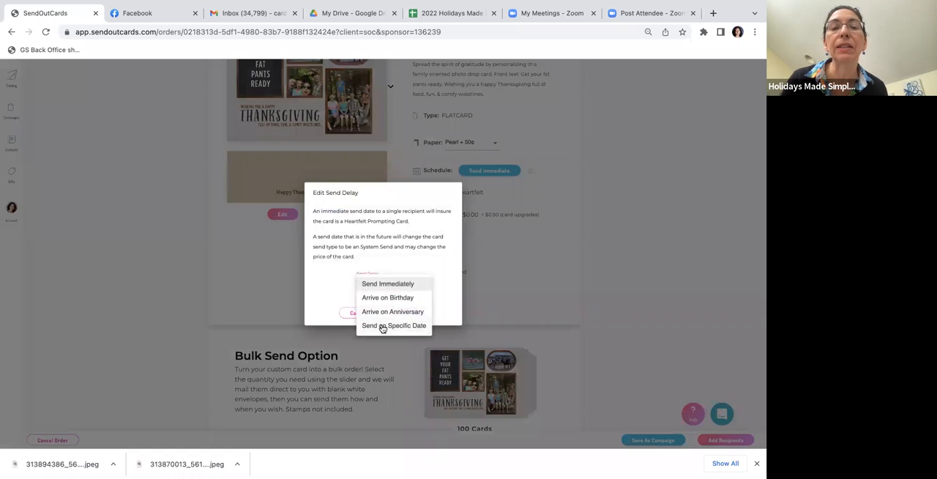
{"action": "left_click", "coordinate": [393, 325]}
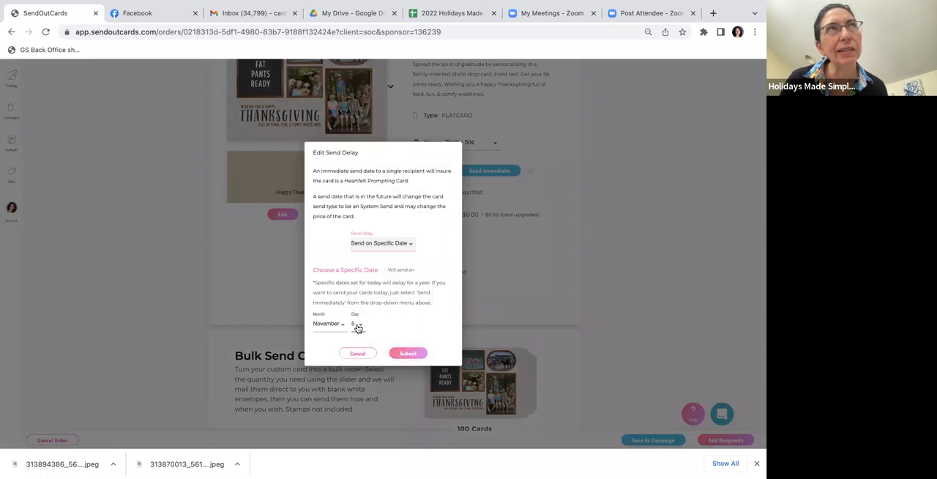
{"action": "left_click", "coordinate": [358, 325]}
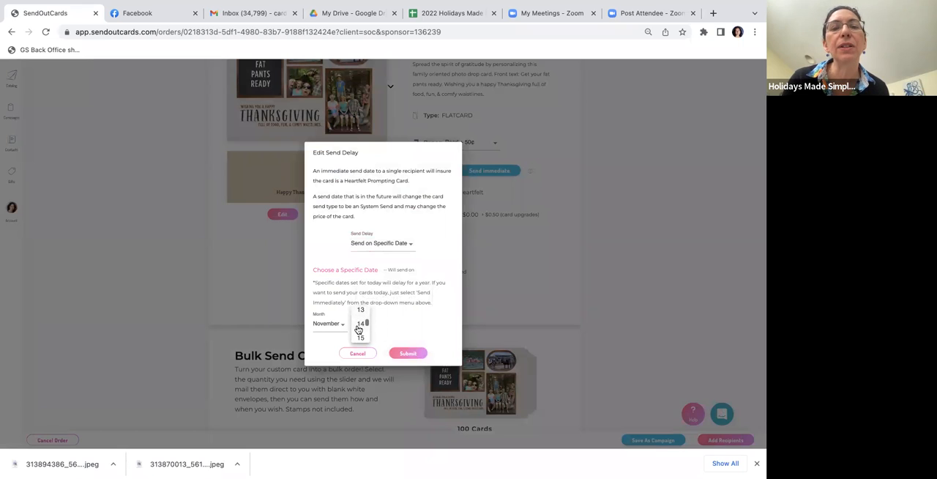
{"action": "left_click", "coordinate": [357, 324]}
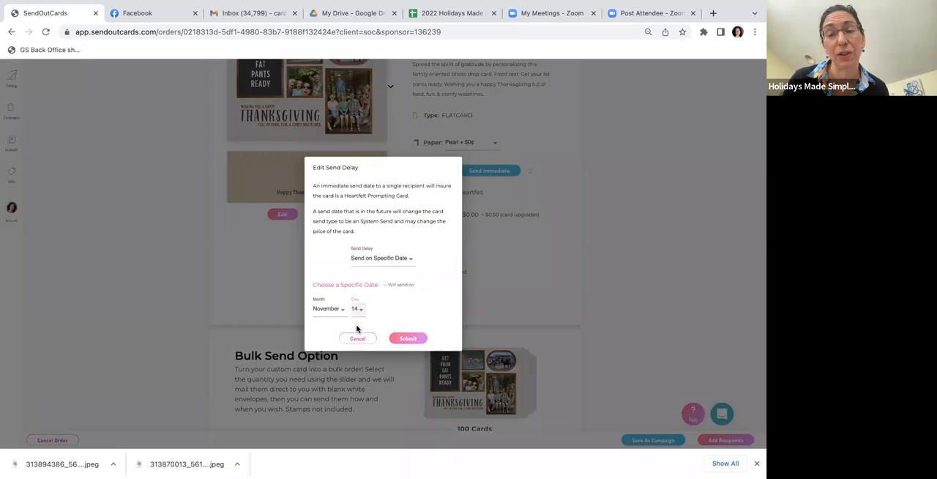
{"action": "mouse_move", "coordinate": [390, 328]}
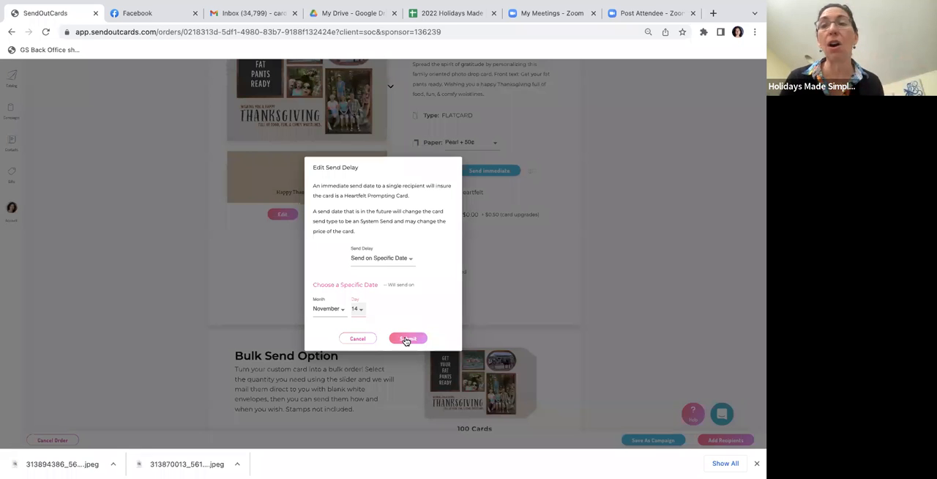
{"action": "left_click", "coordinate": [407, 338]}
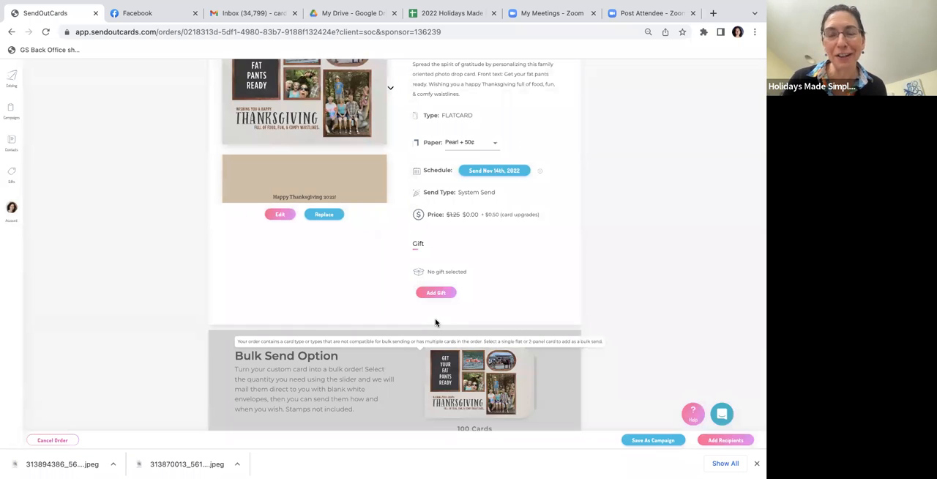
Start adding recipients to the order from the Recipients section
{"action": "scroll", "scroll_direction": "down", "scroll_amount": 3}
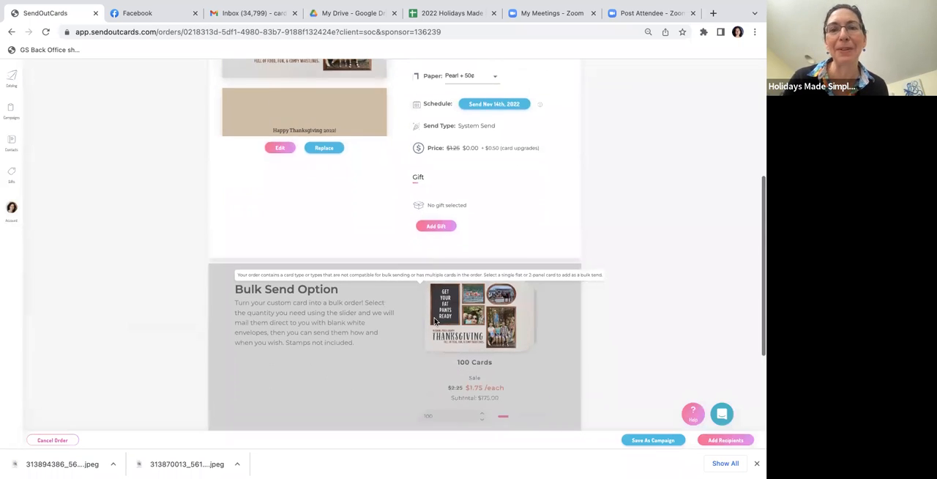
{"action": "scroll", "scroll_direction": "down", "scroll_amount": 3}
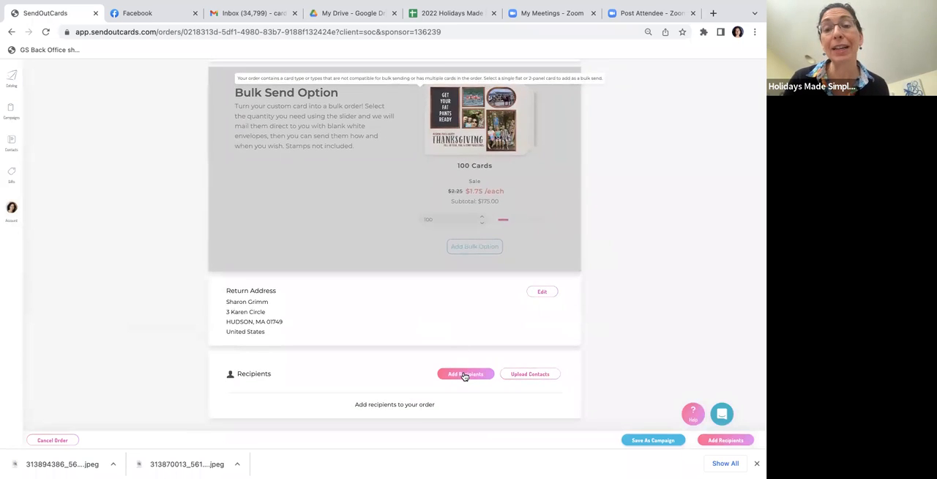
{"action": "left_click", "coordinate": [465, 374]}
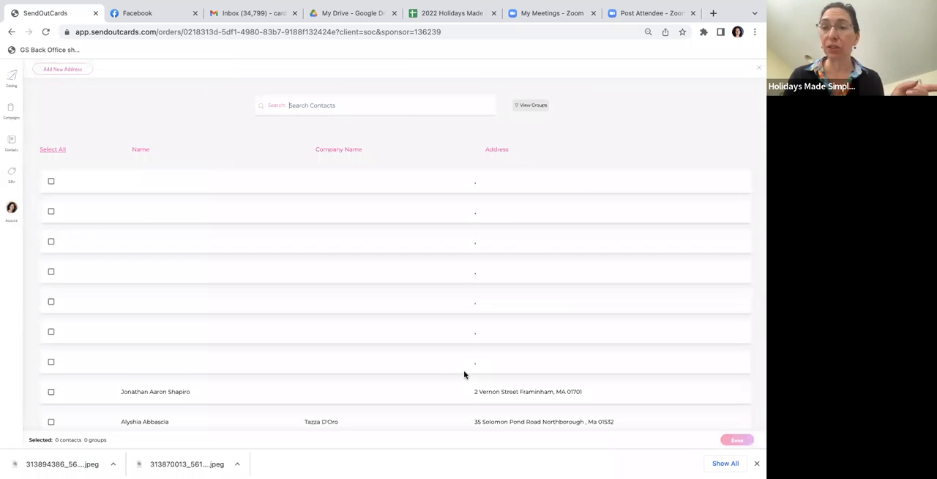
{"action": "mouse_move", "coordinate": [454, 270]}
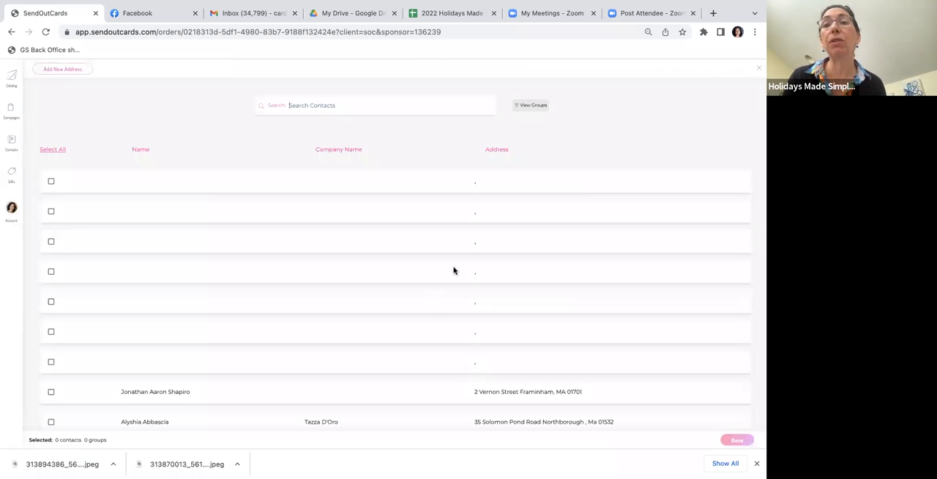
{"action": "mouse_move", "coordinate": [524, 109]}
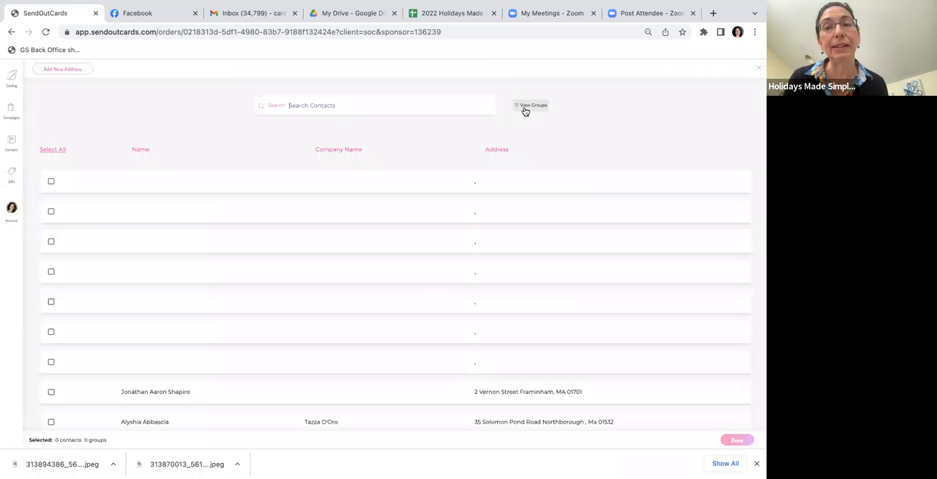
Search the contact groups for 'thanks' to find a Thanksgiving list
{"action": "left_click", "coordinate": [530, 105]}
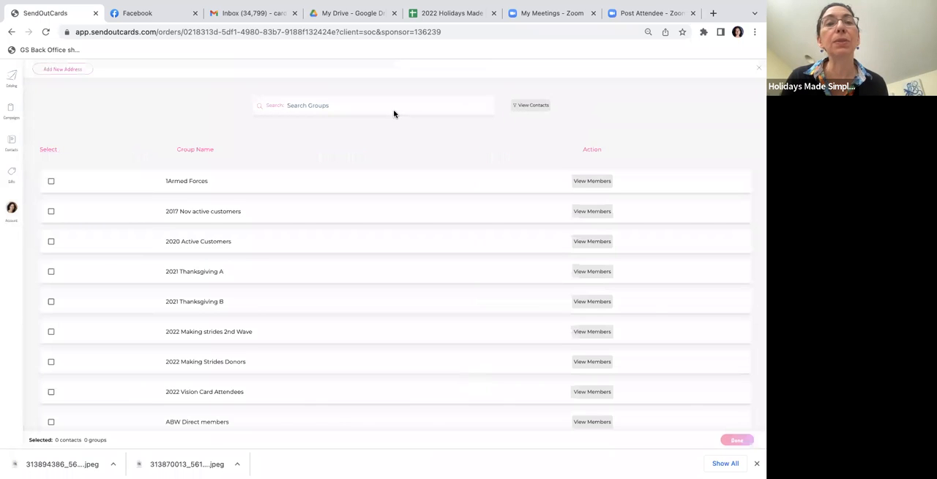
{"action": "left_click", "coordinate": [335, 105]}
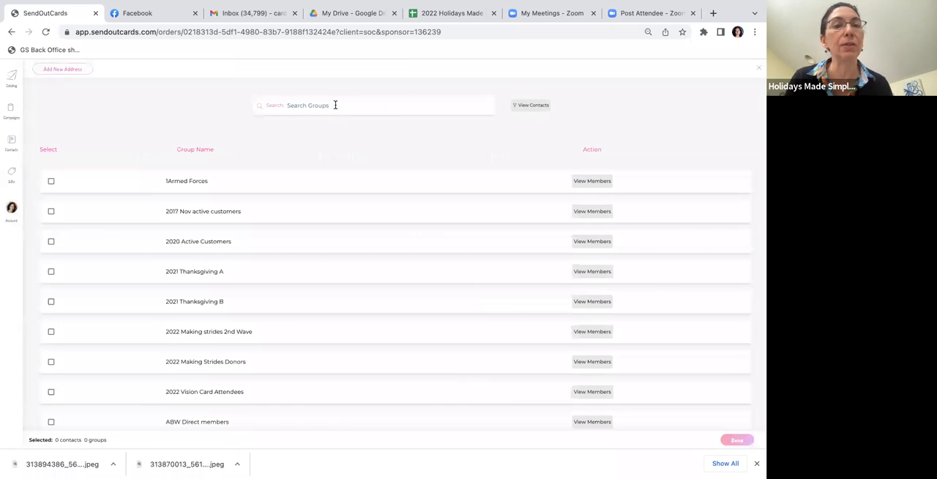
{"action": "type", "text": "thanksgiving"}
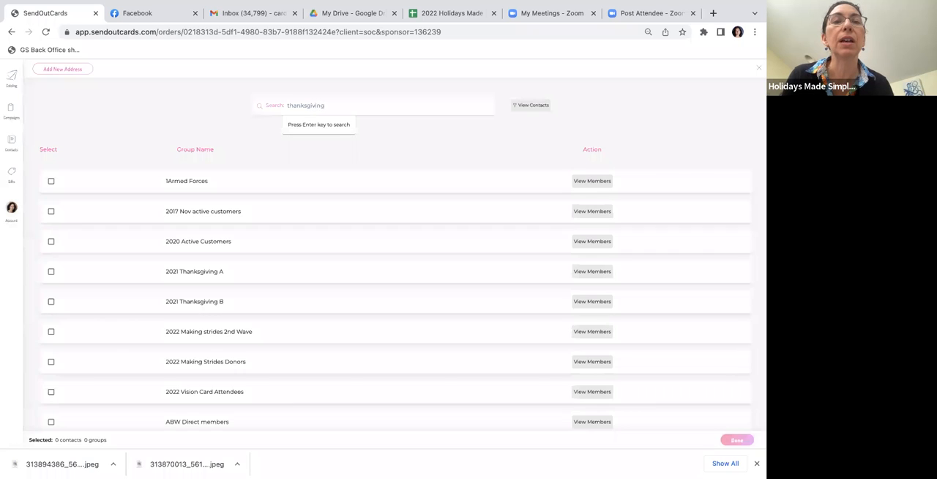
{"action": "key", "text": "Enter"}
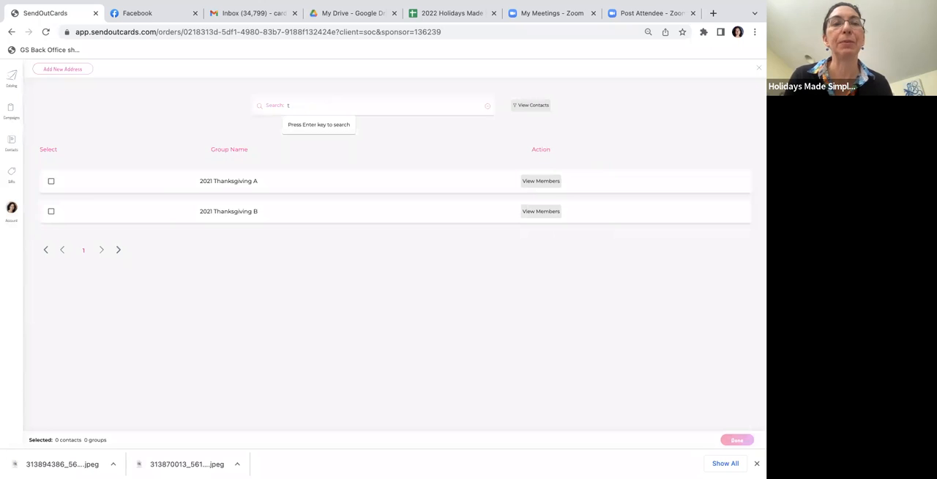
Search the groups for 'family' and select the family group as recipients
{"action": "type", "text": "family"}
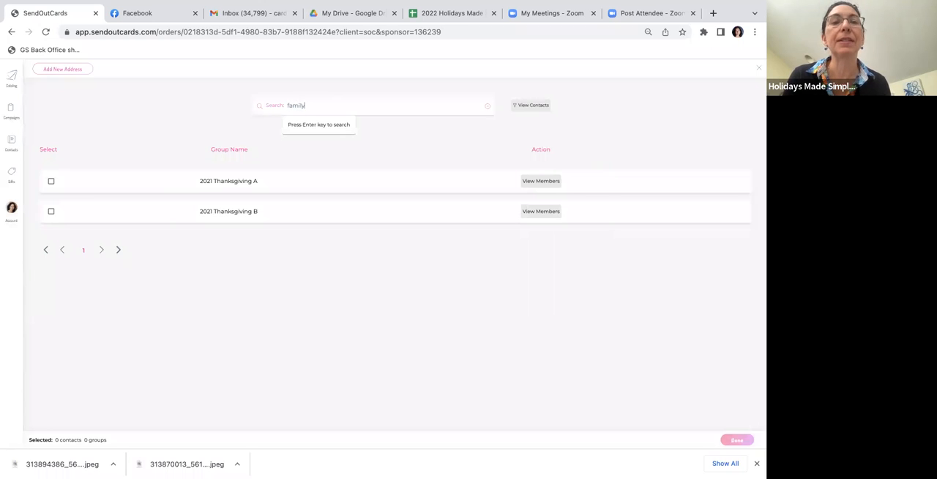
{"action": "key", "text": "Enter"}
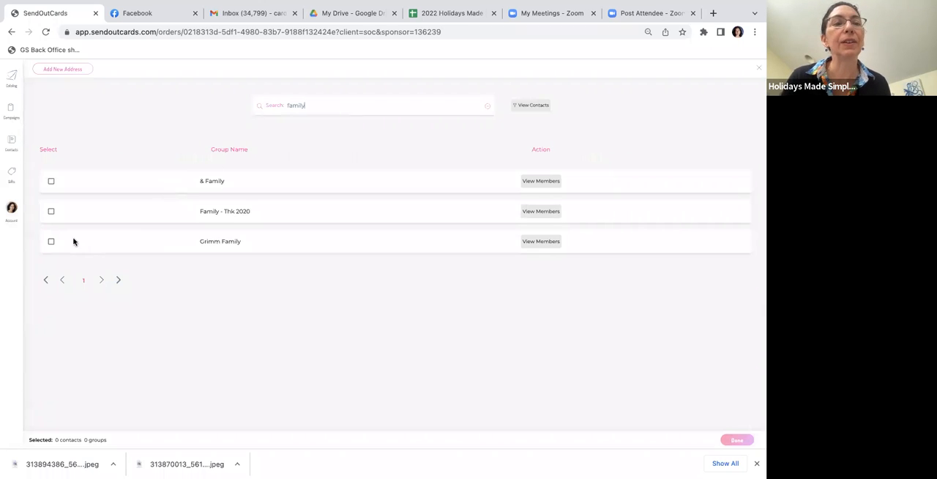
{"action": "left_click", "coordinate": [51, 240]}
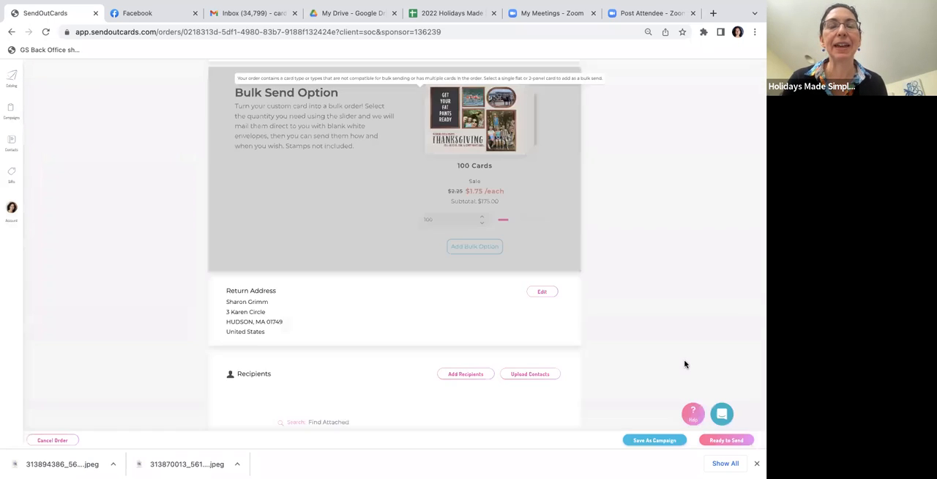
Review the attached family recipients and proceed to checkout with the $6.60 total
{"action": "scroll", "scroll_direction": "down", "scroll_amount": 3}
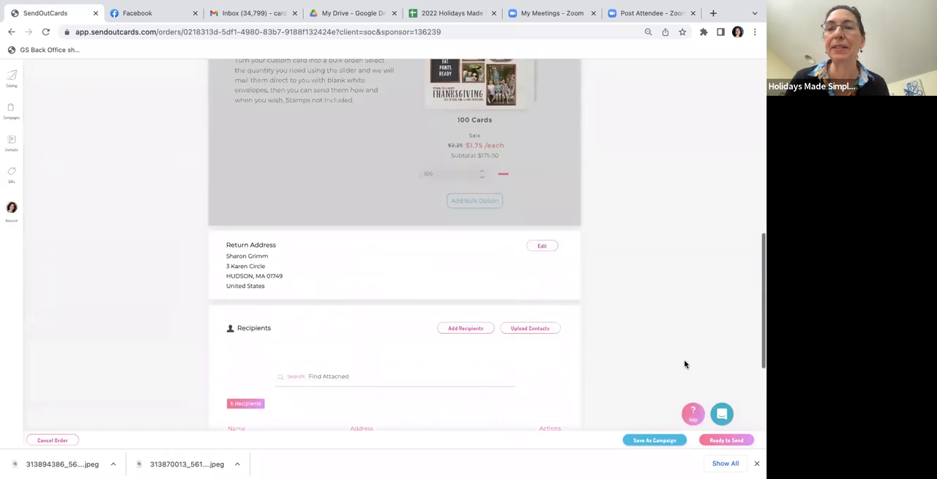
{"action": "scroll", "scroll_direction": "up", "scroll_amount": 3}
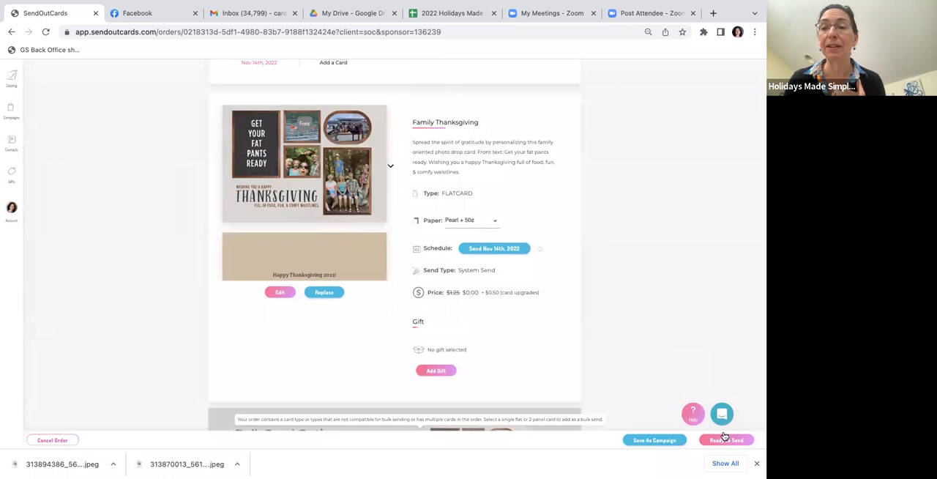
{"action": "scroll", "scroll_direction": "down", "scroll_amount": 3}
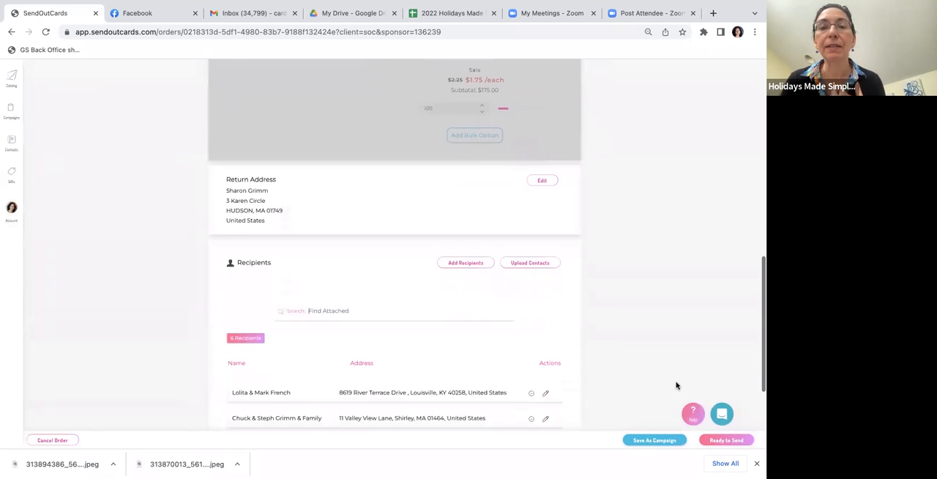
{"action": "left_click", "coordinate": [726, 440]}
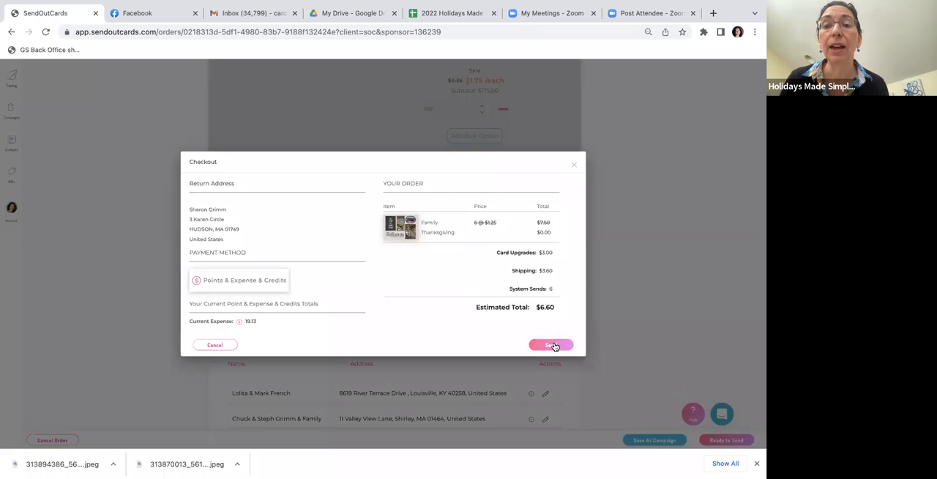
Send the order from the Checkout dialog and return to the catalog
{"action": "left_click", "coordinate": [550, 344]}
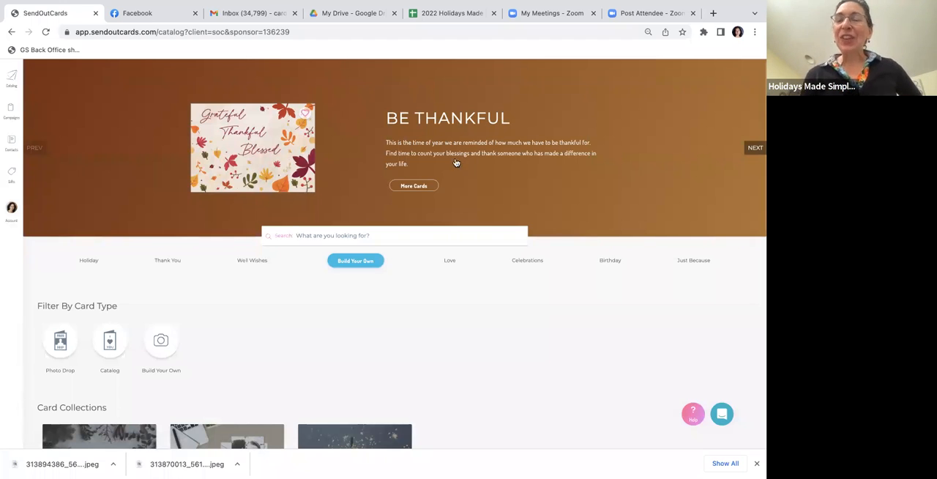
{"action": "mouse_move", "coordinate": [431, 167]}
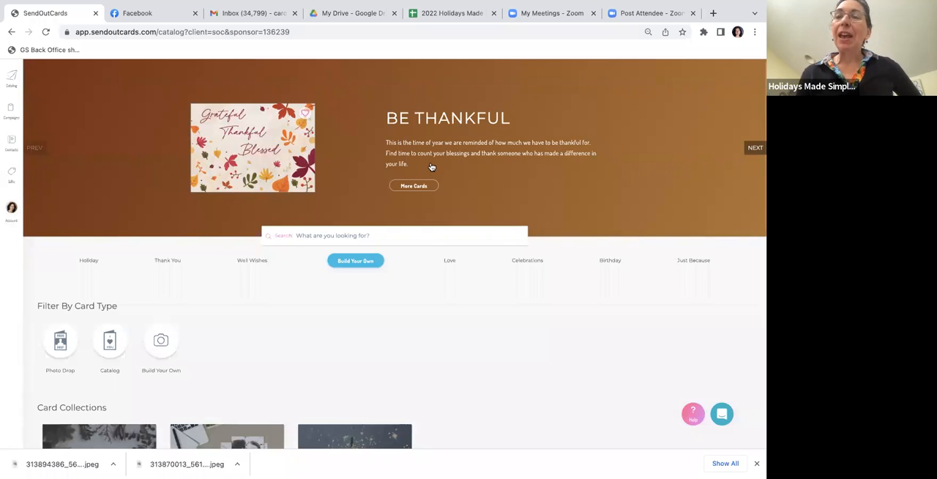